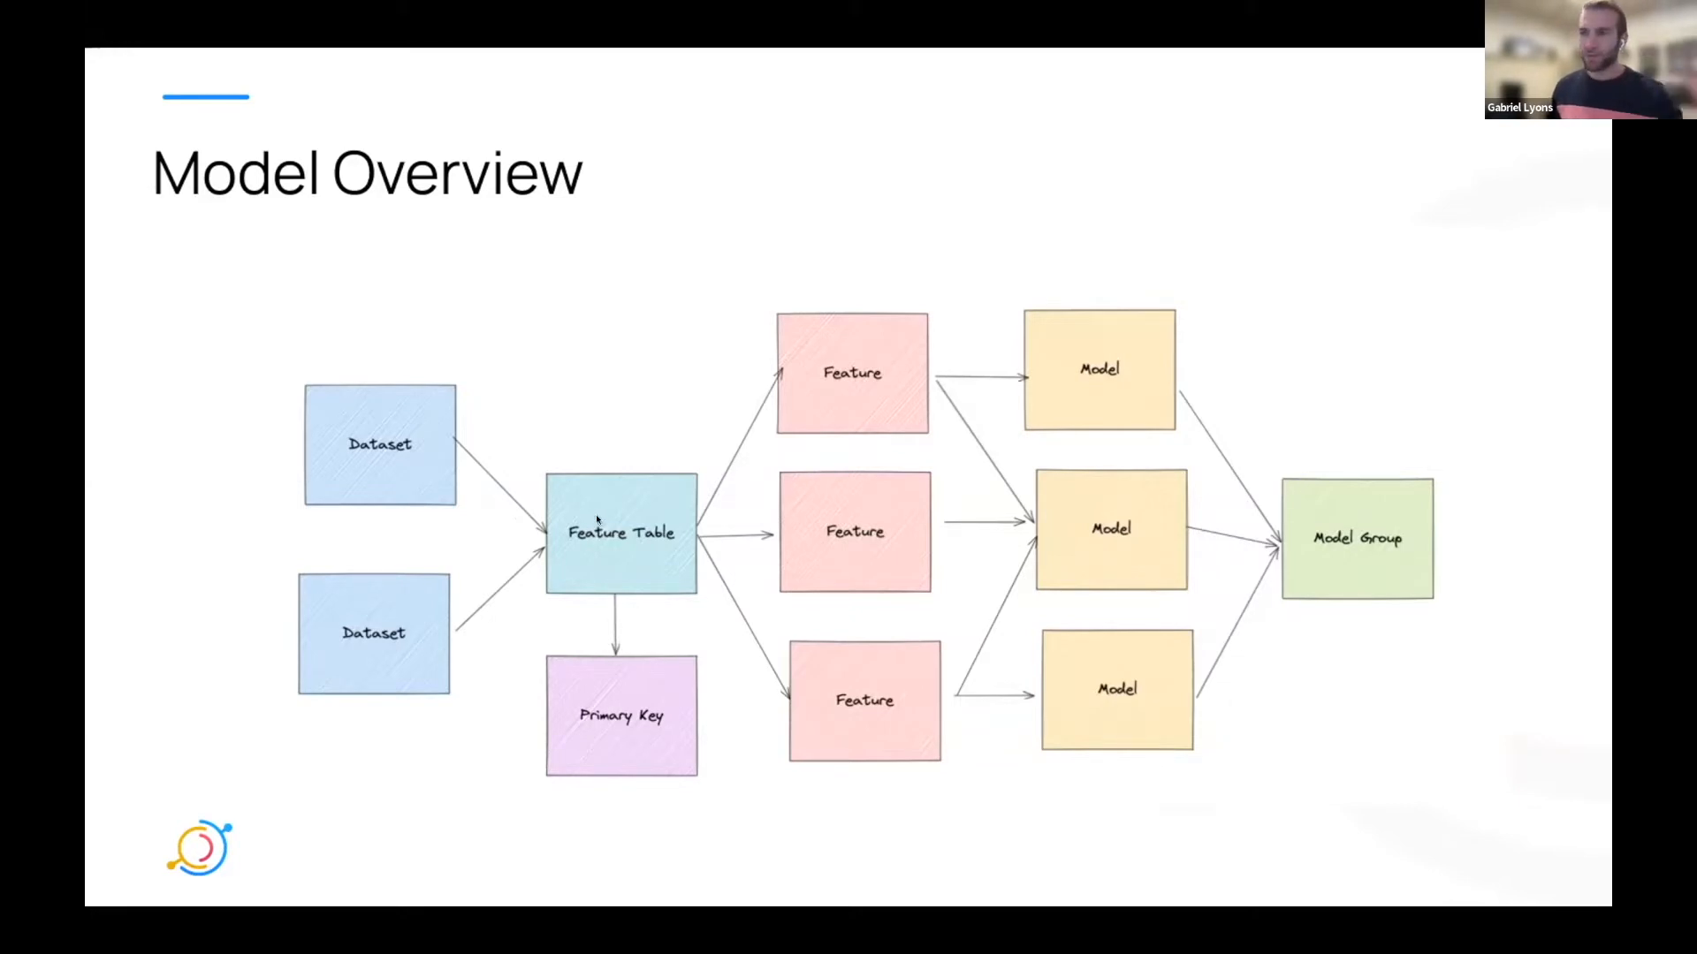
{"action": "mouse_move", "coordinate": [751, 484]}
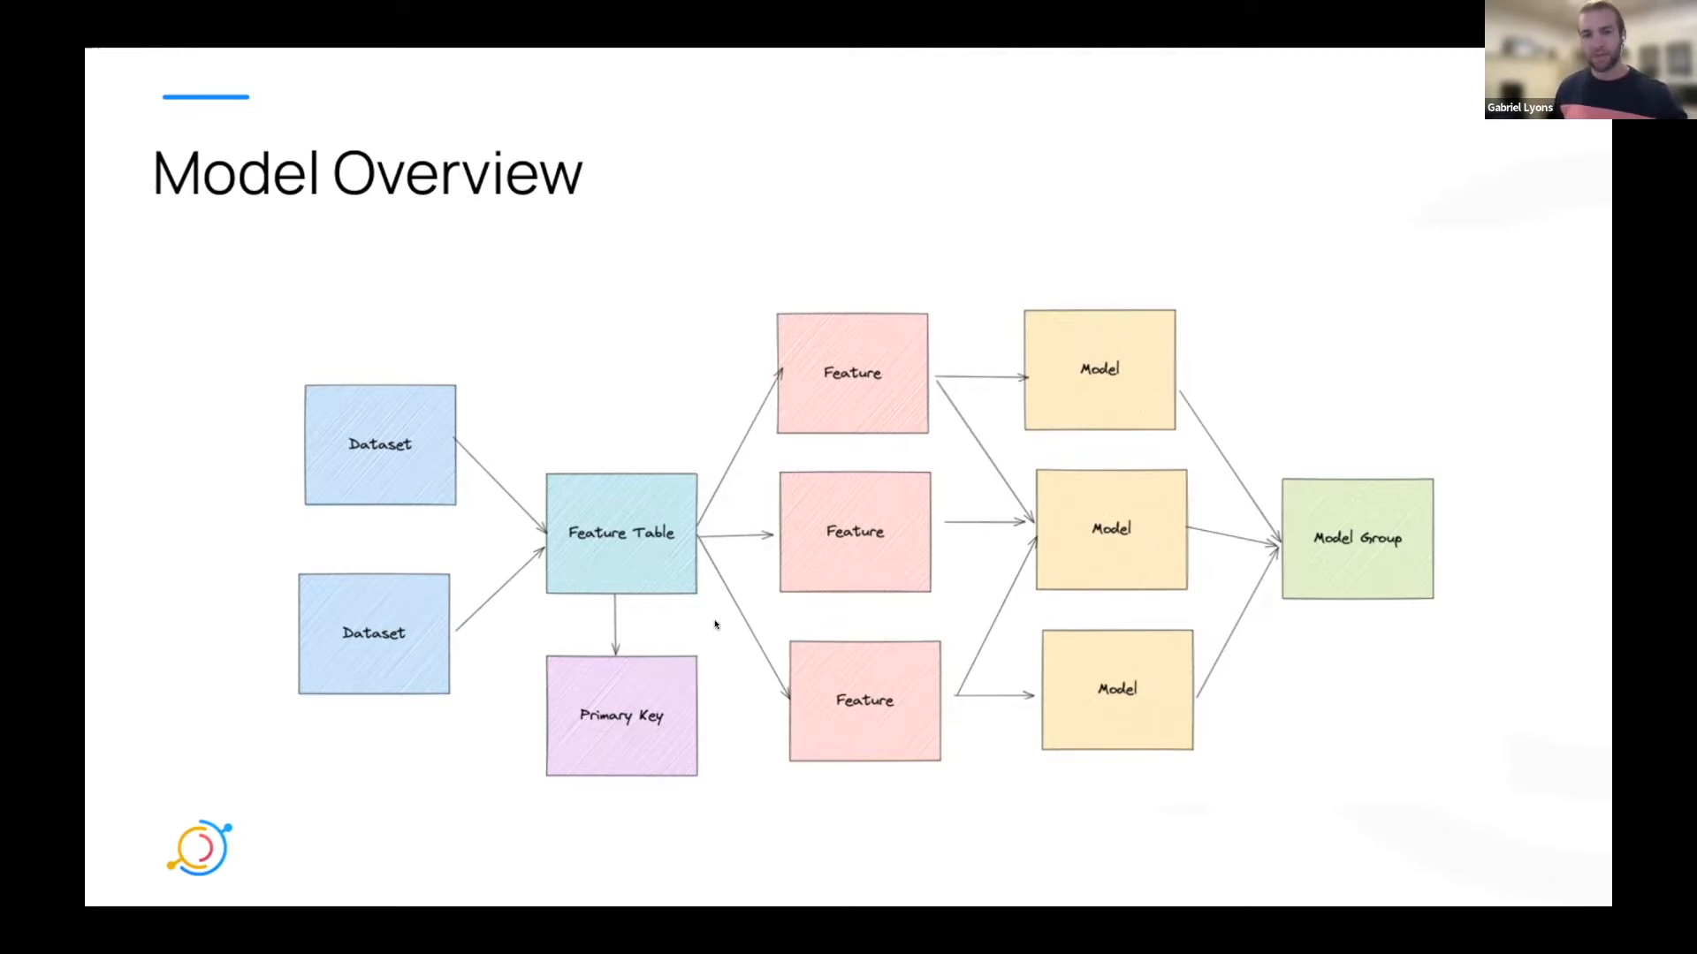
{"action": "mouse_move", "coordinate": [705, 622]}
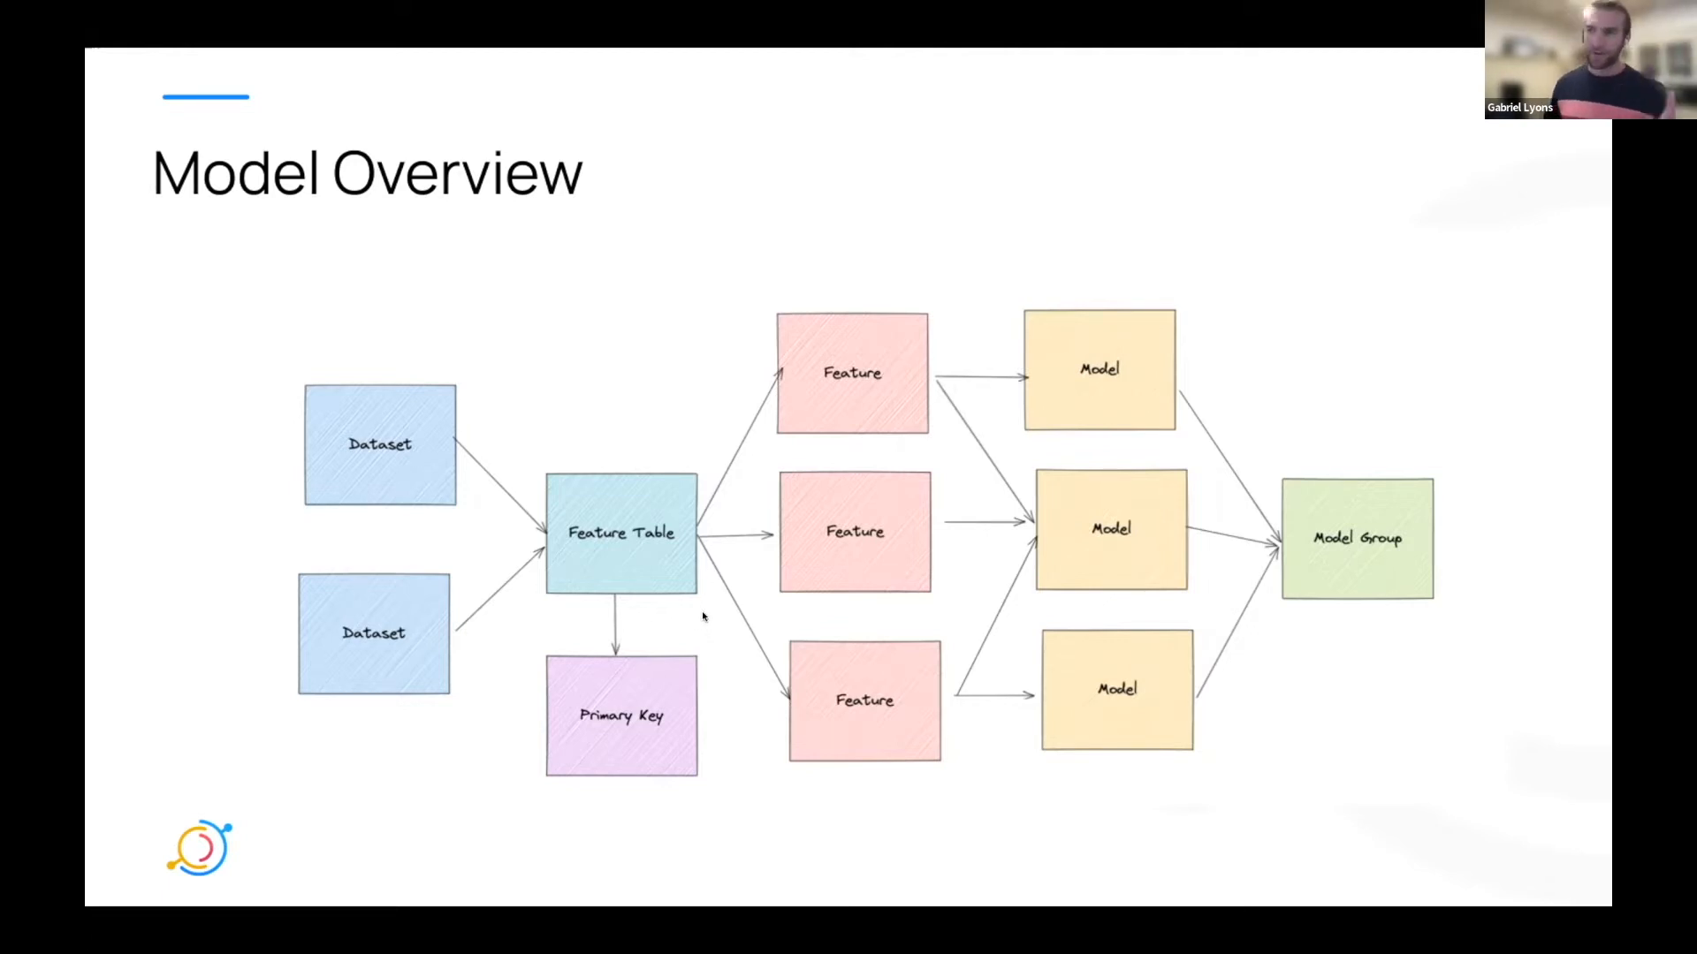
{"action": "mouse_move", "coordinate": [1005, 432]}
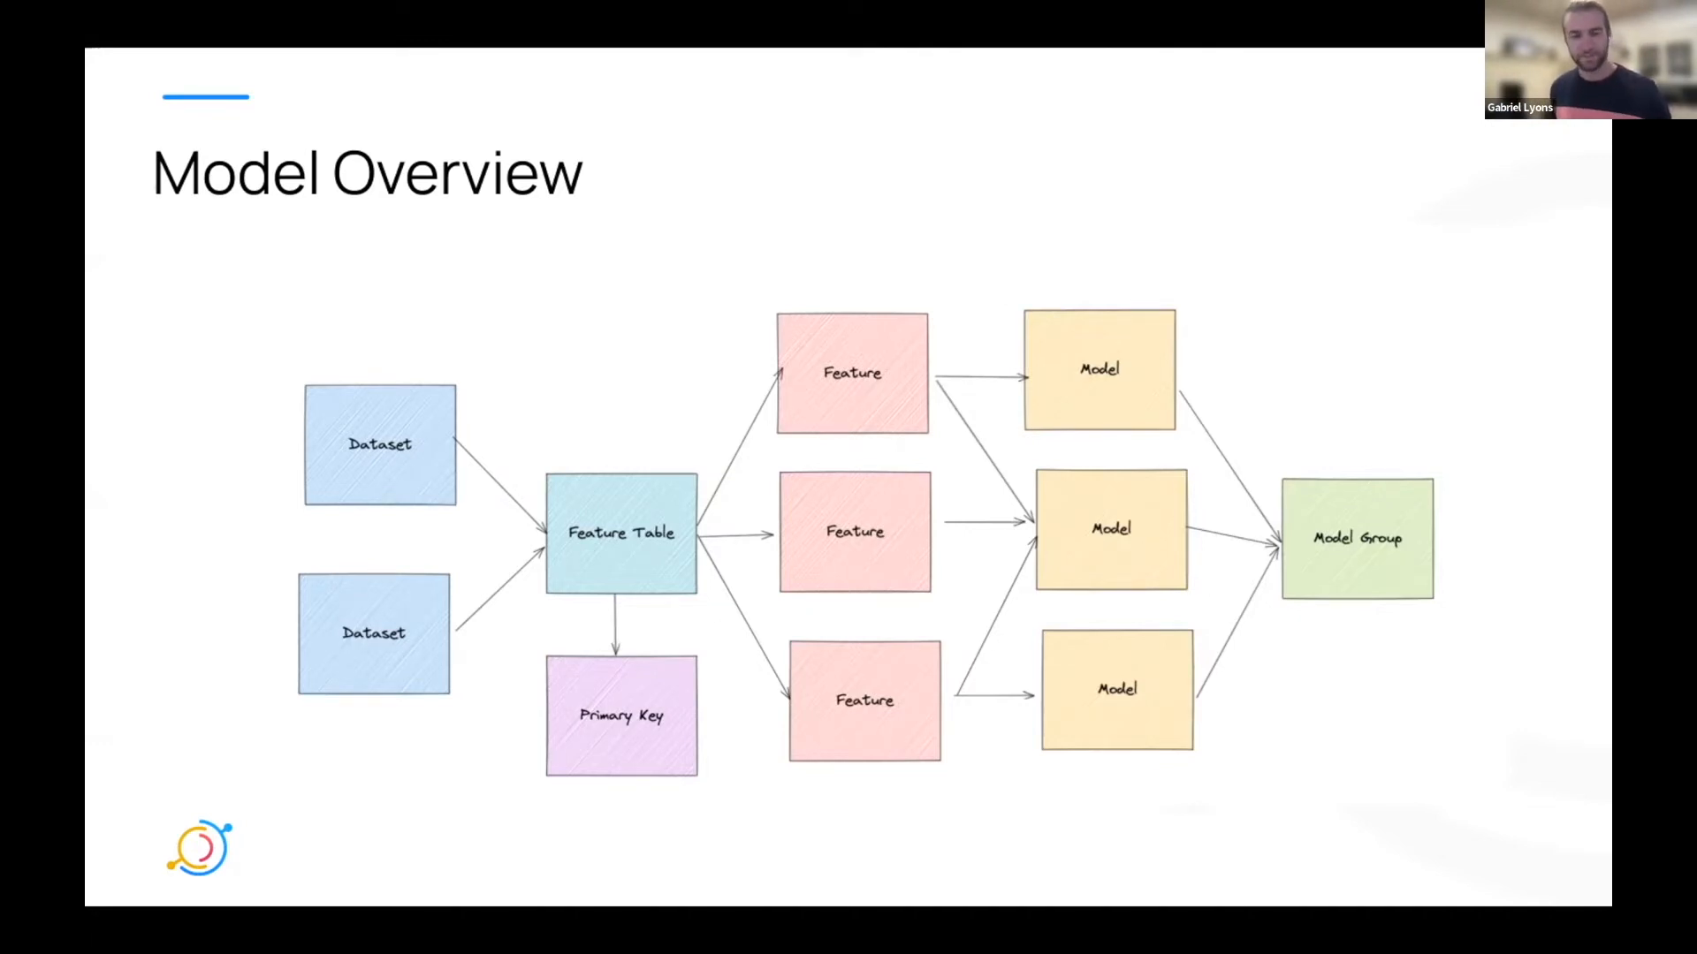
{"action": "mouse_move", "coordinate": [871, 128]}
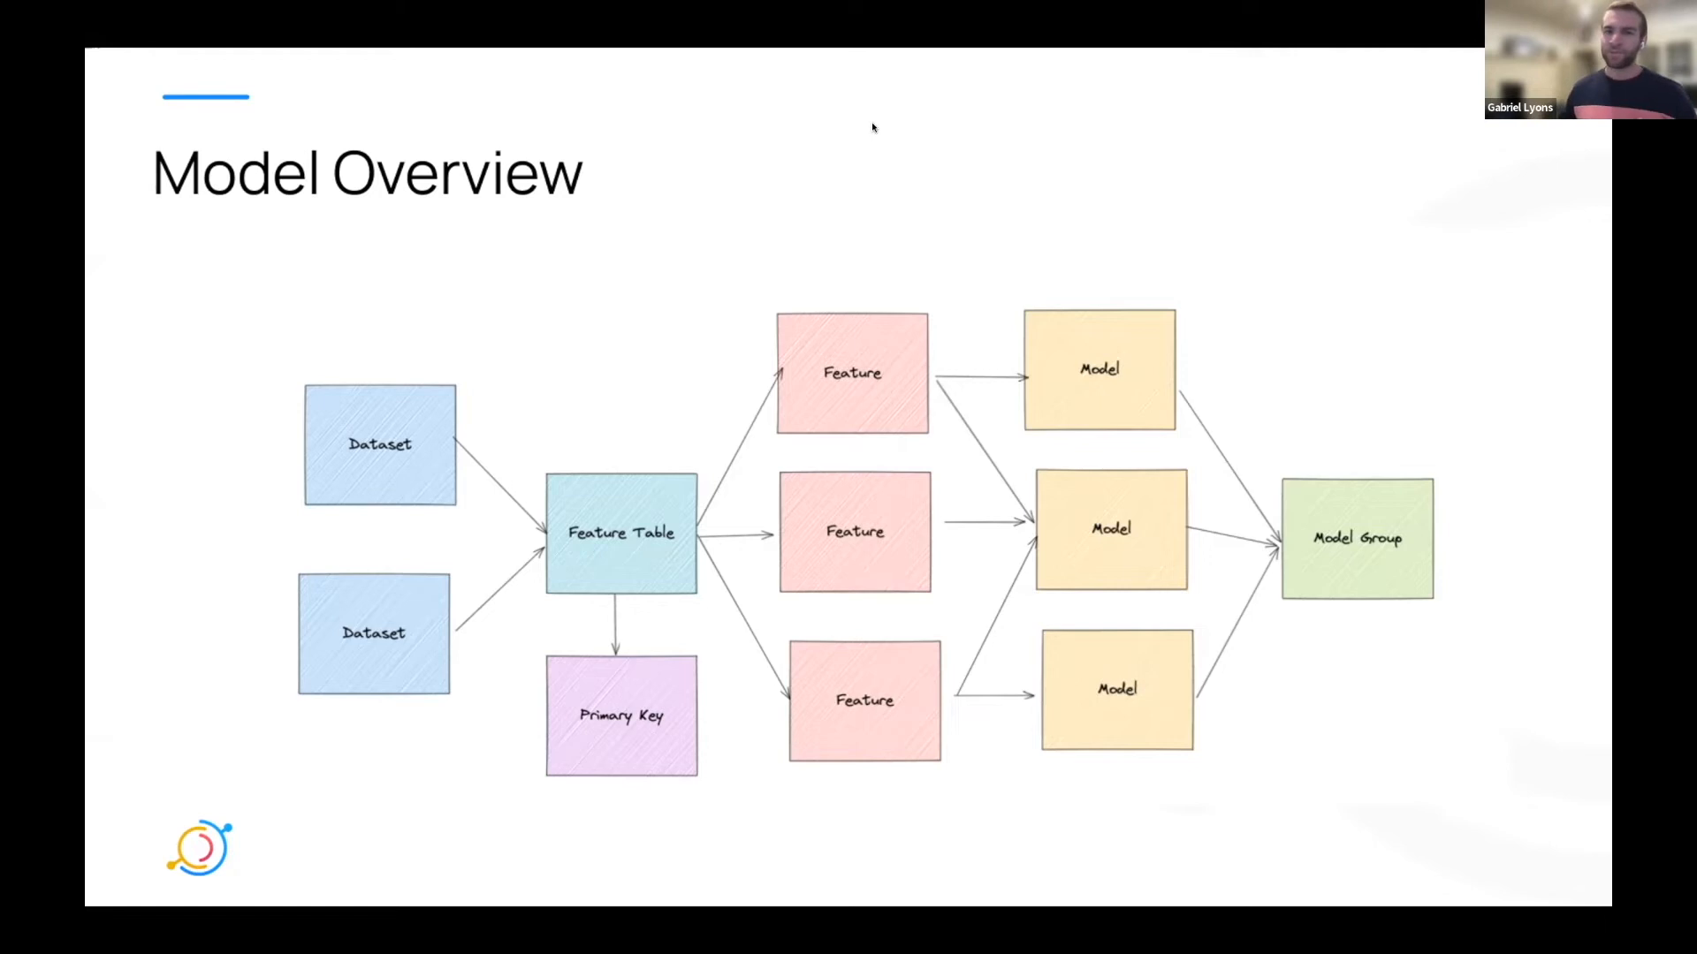
{"action": "mouse_move", "coordinate": [859, 131]}
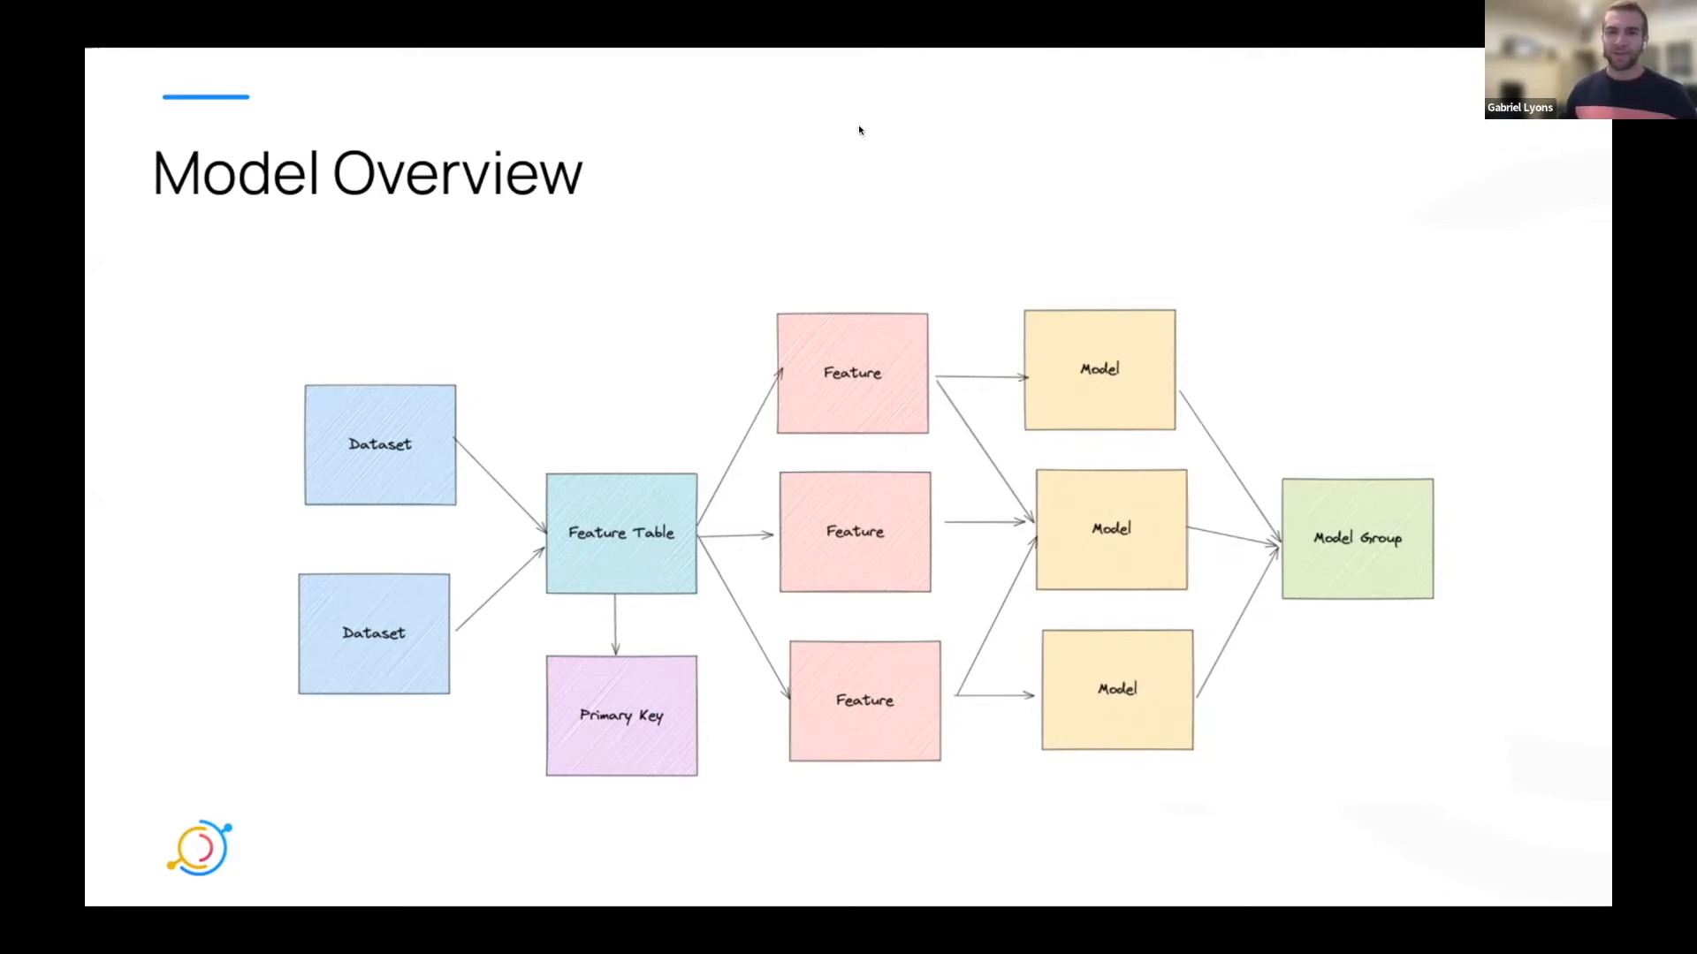
Step: Advance the presentation to the Use Cases slide with the ML lineage graph
{"action": "key", "text": "right"}
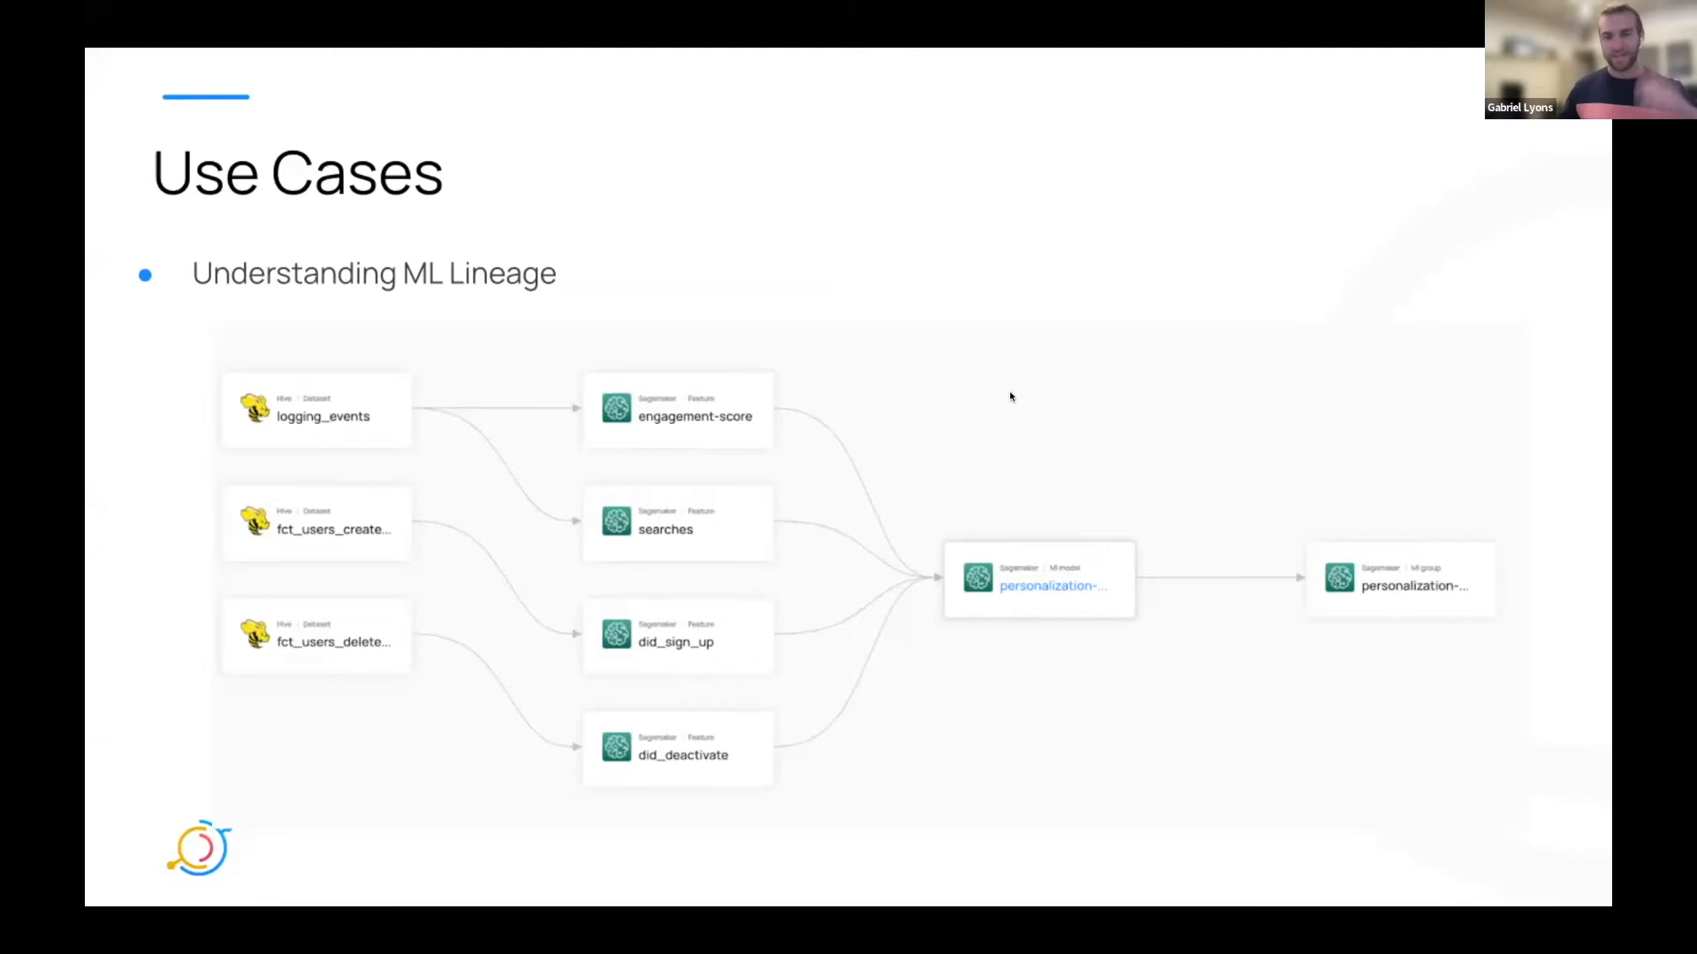
{"action": "mouse_move", "coordinate": [919, 322]}
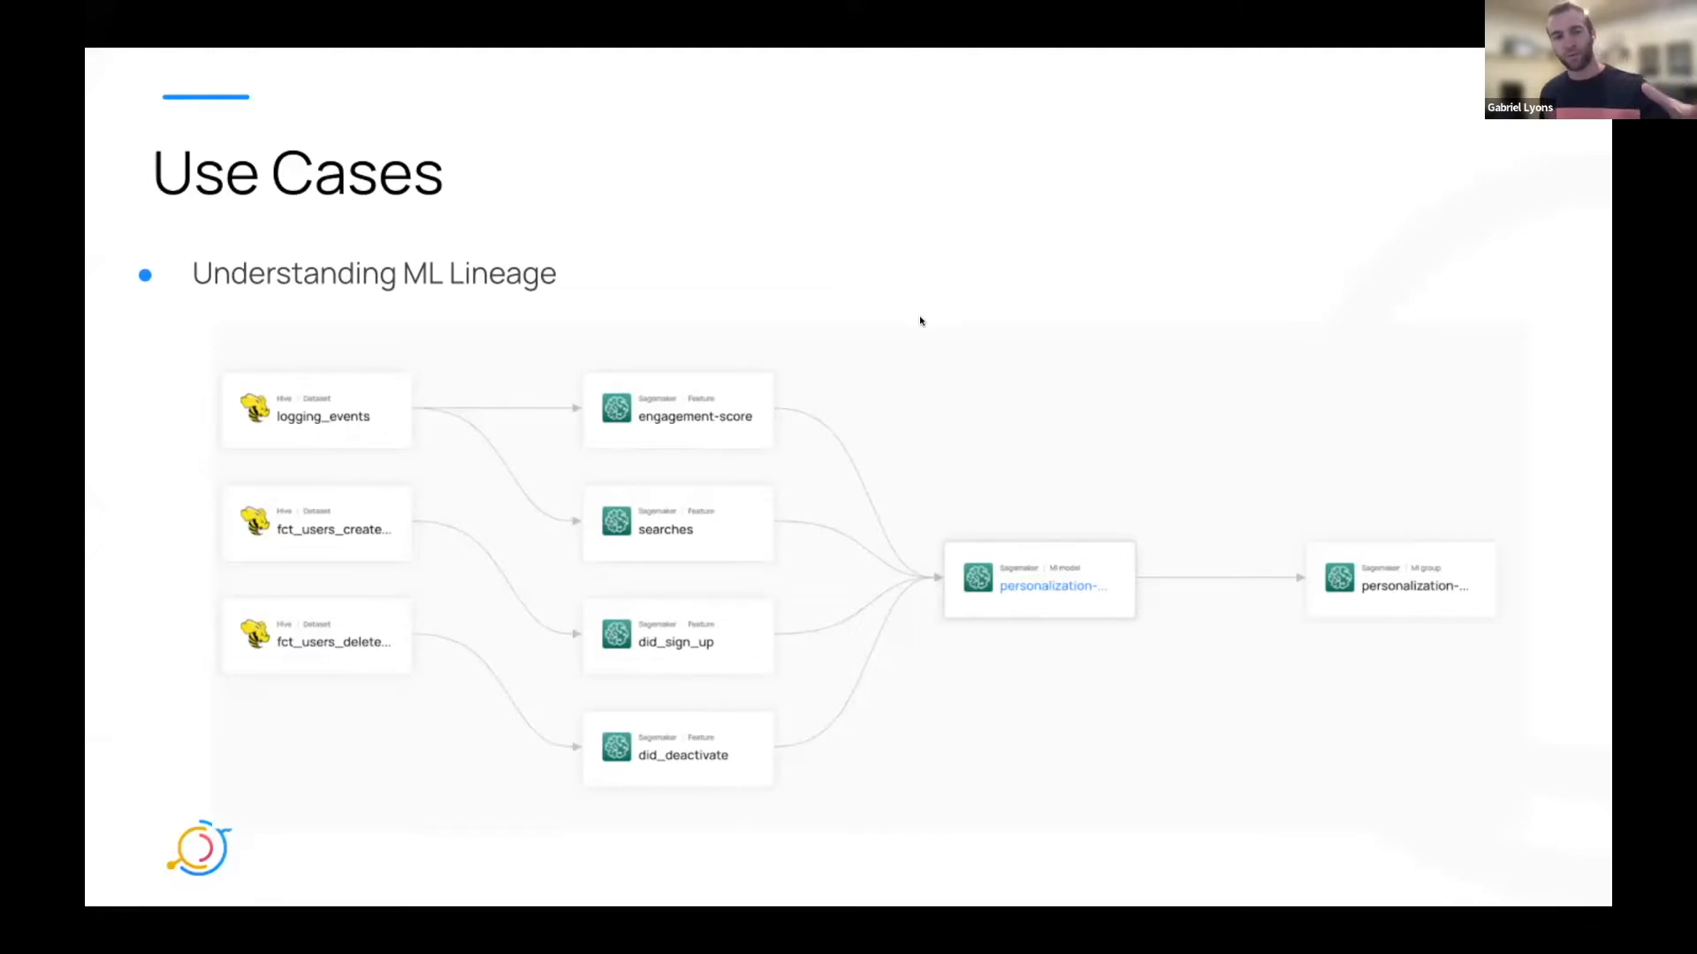
{"action": "mouse_move", "coordinate": [935, 322]}
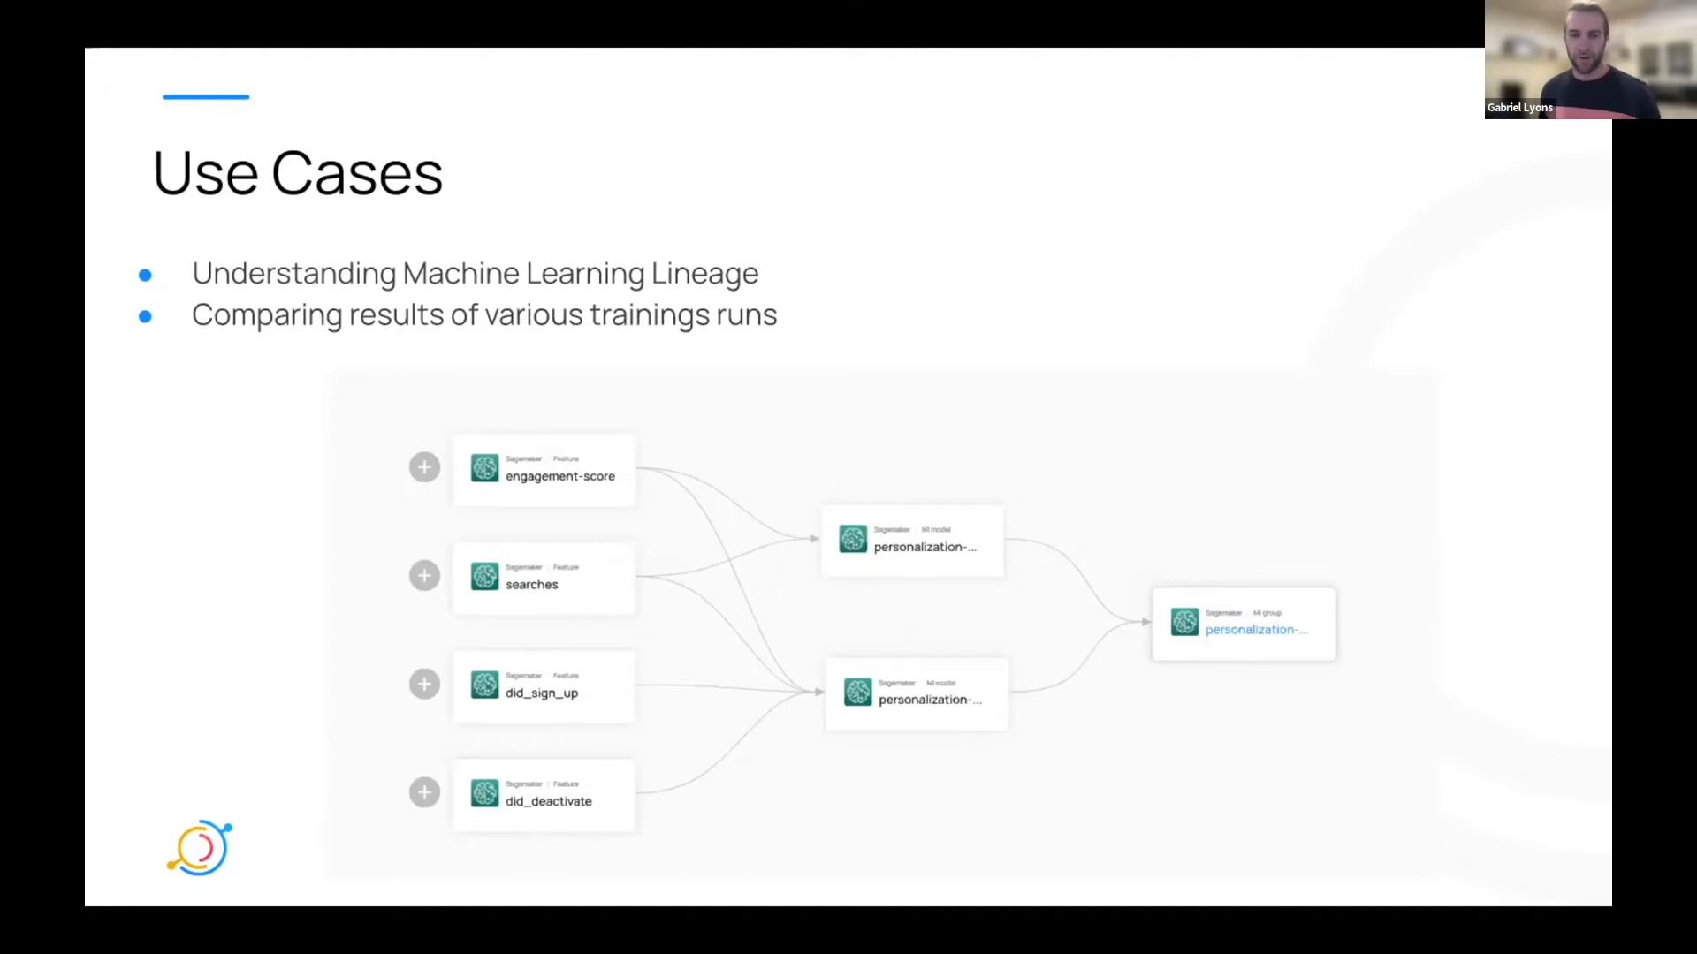
{"action": "mouse_move", "coordinate": [926, 314]}
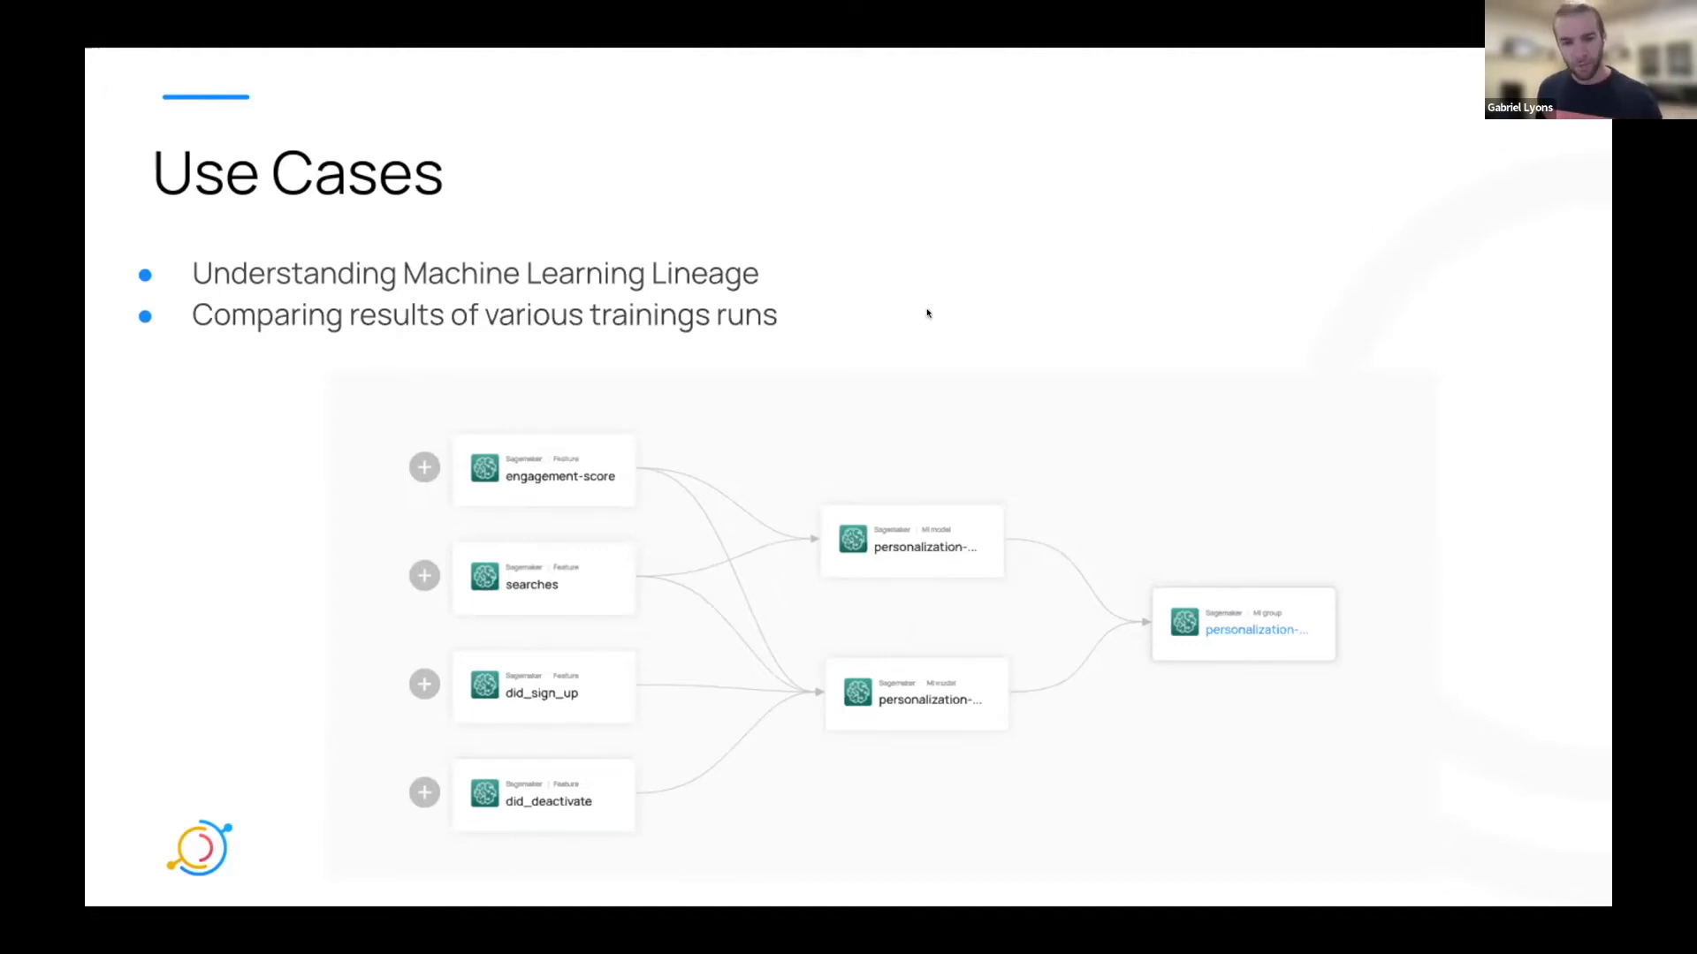
{"action": "mouse_move", "coordinate": [922, 304]}
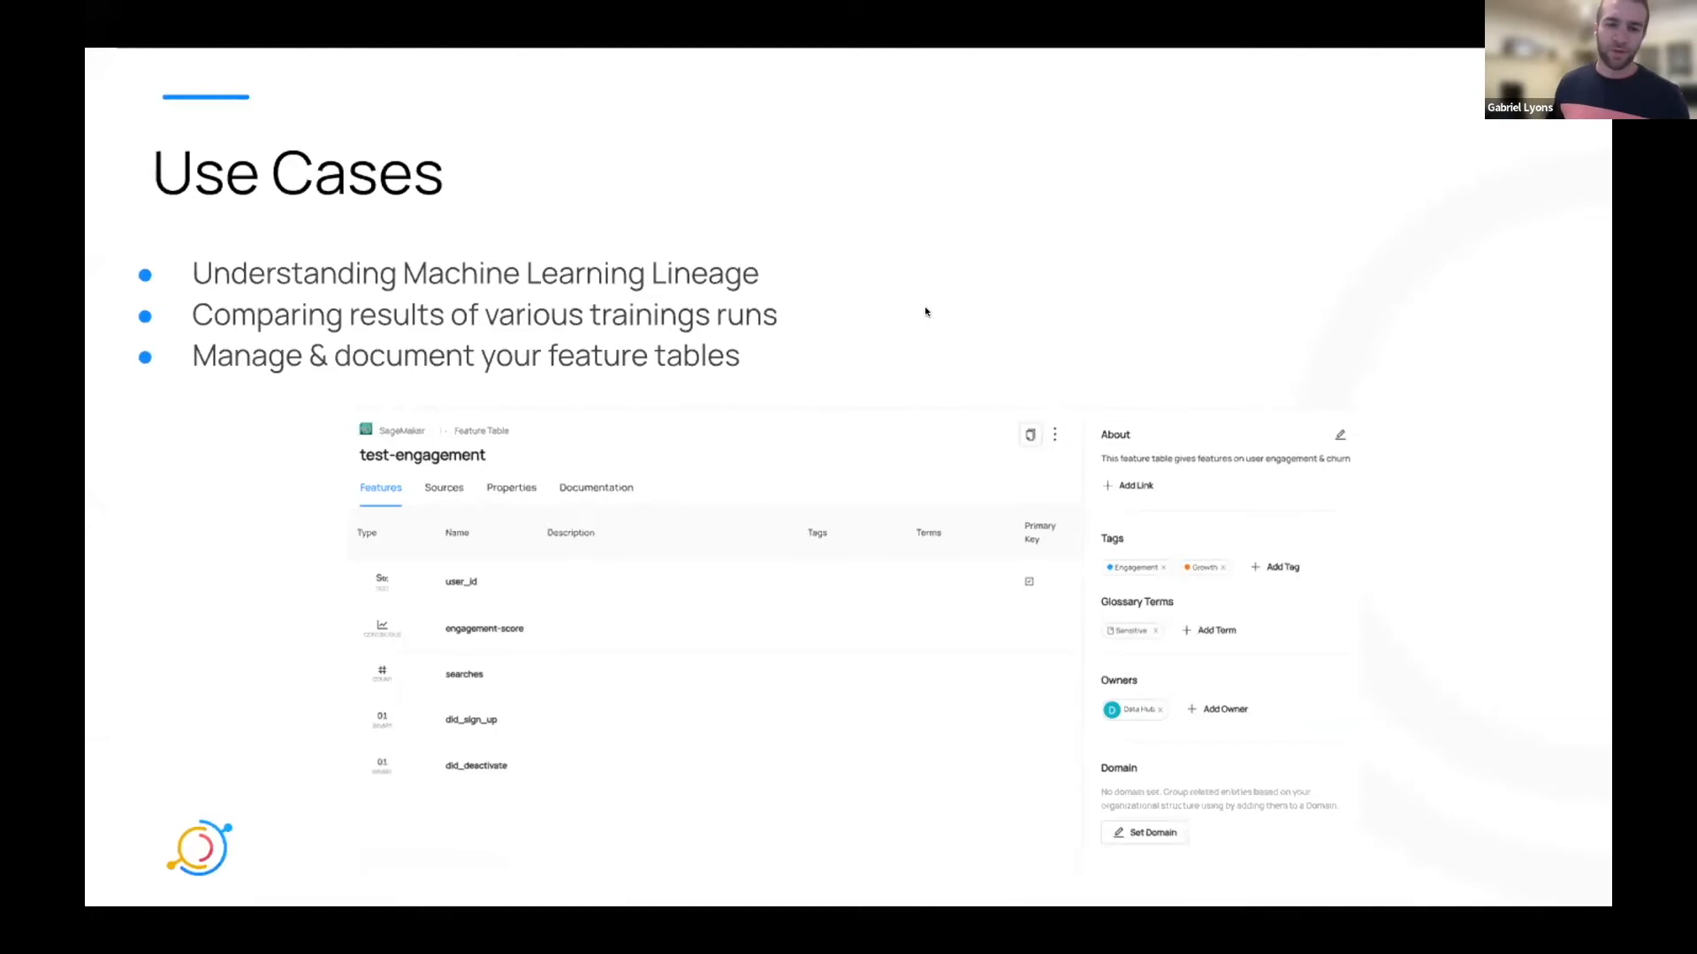
{"action": "mouse_move", "coordinate": [935, 300]}
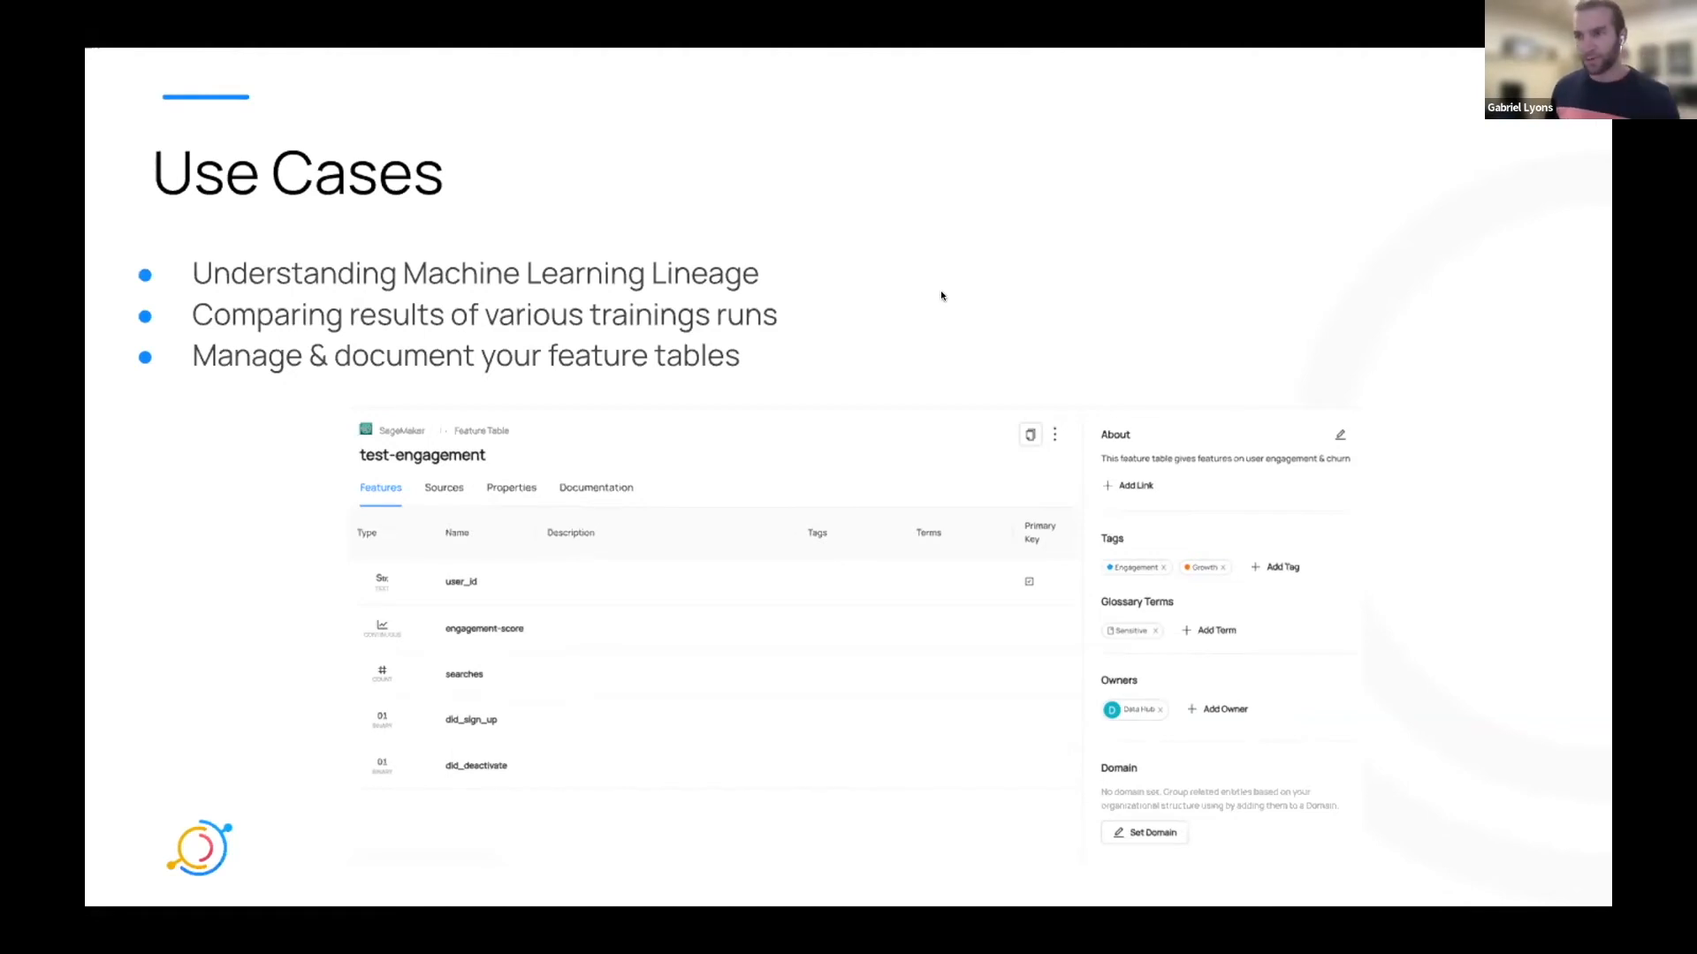
Step: Advance to the What's New slide listing refreshed ML screens and Feast 0.18 integration
{"action": "key", "text": "right"}
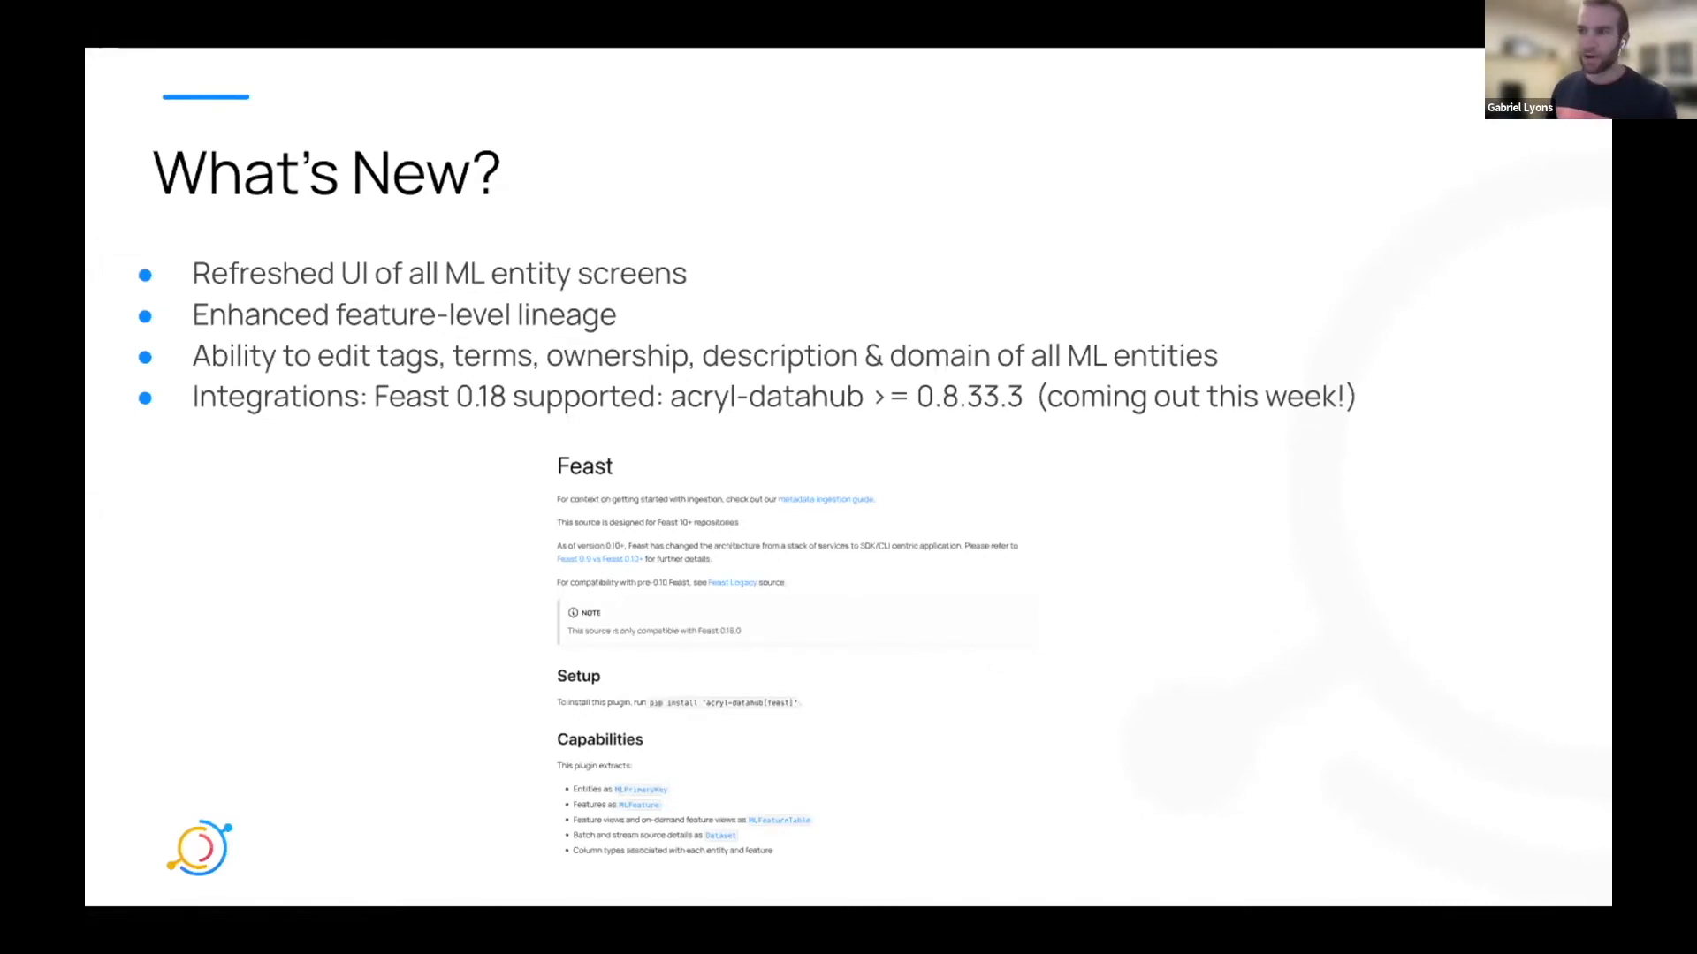
{"action": "mouse_move", "coordinate": [952, 281]}
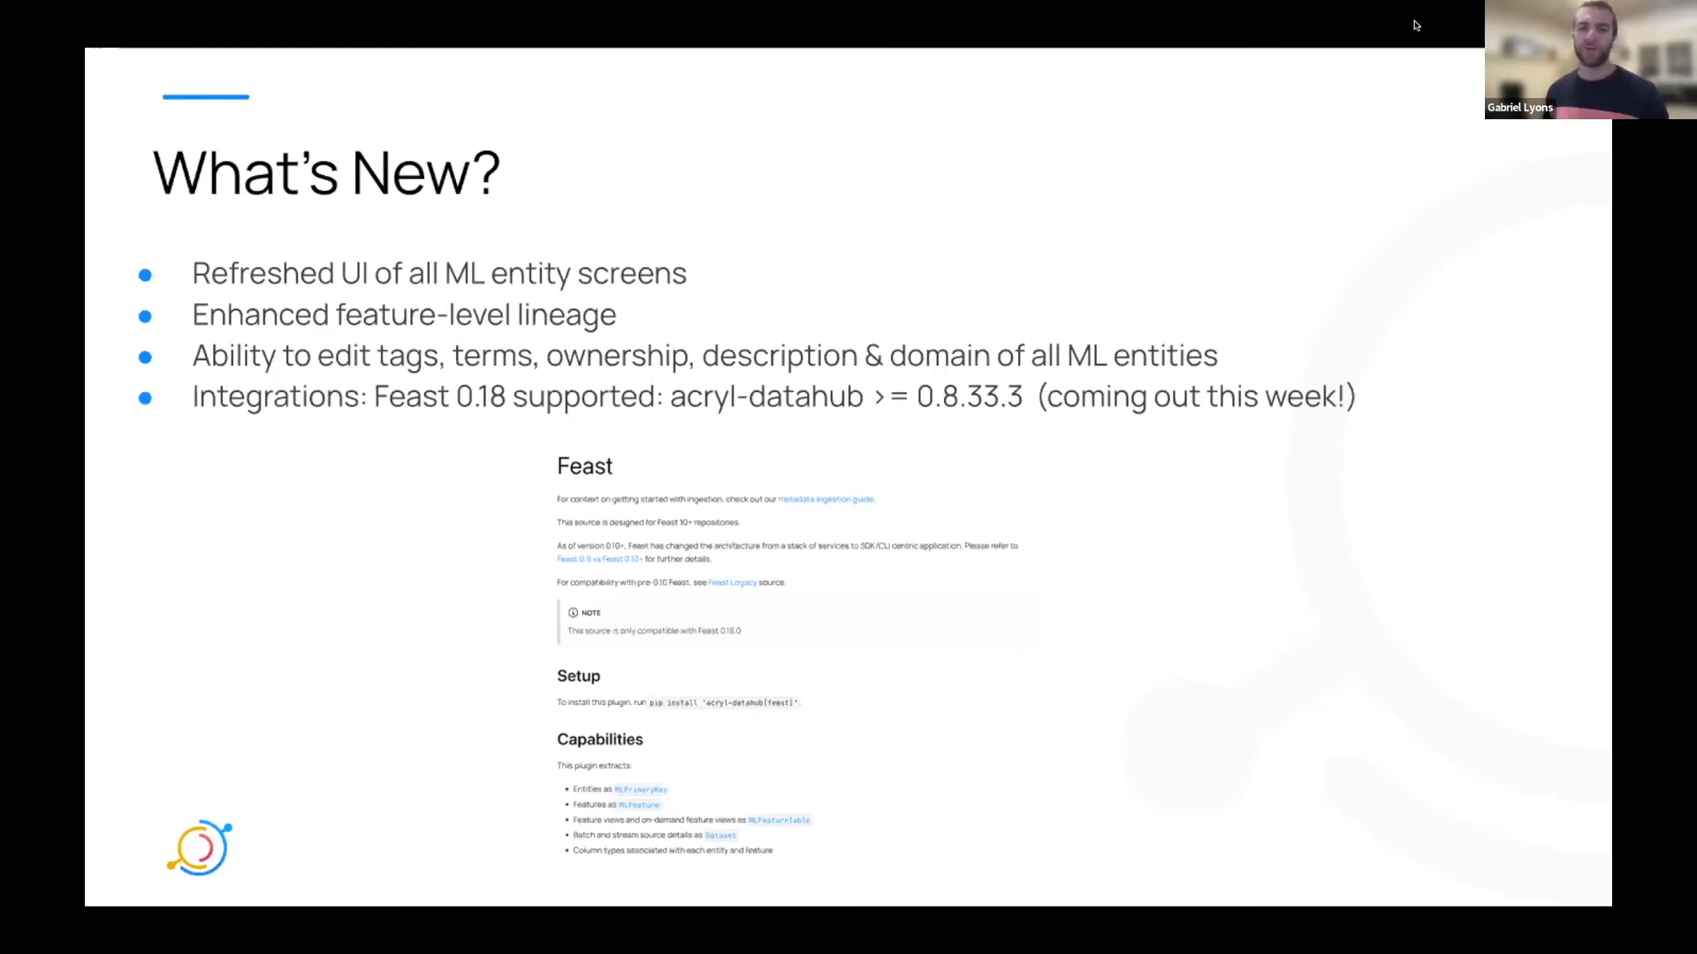
{"action": "mouse_move", "coordinate": [1407, 19]}
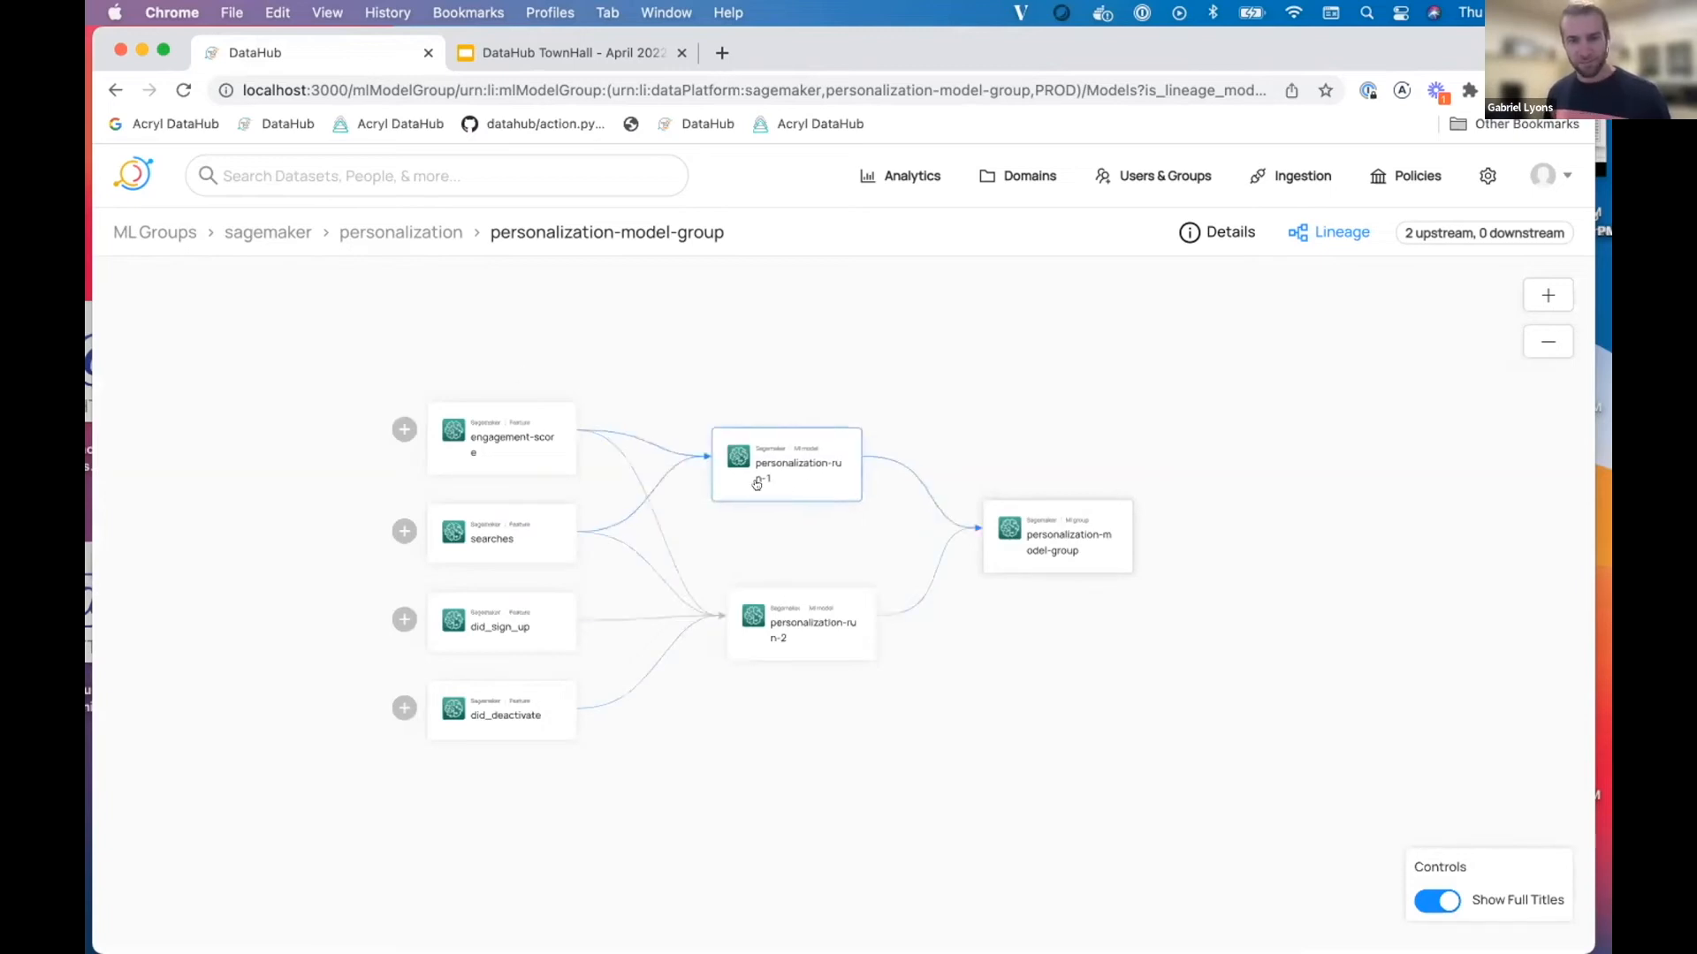
Step: Inspect the personalization-run-1 model from the lineage graph and return to the lineage view
{"action": "left_click", "coordinate": [785, 463]}
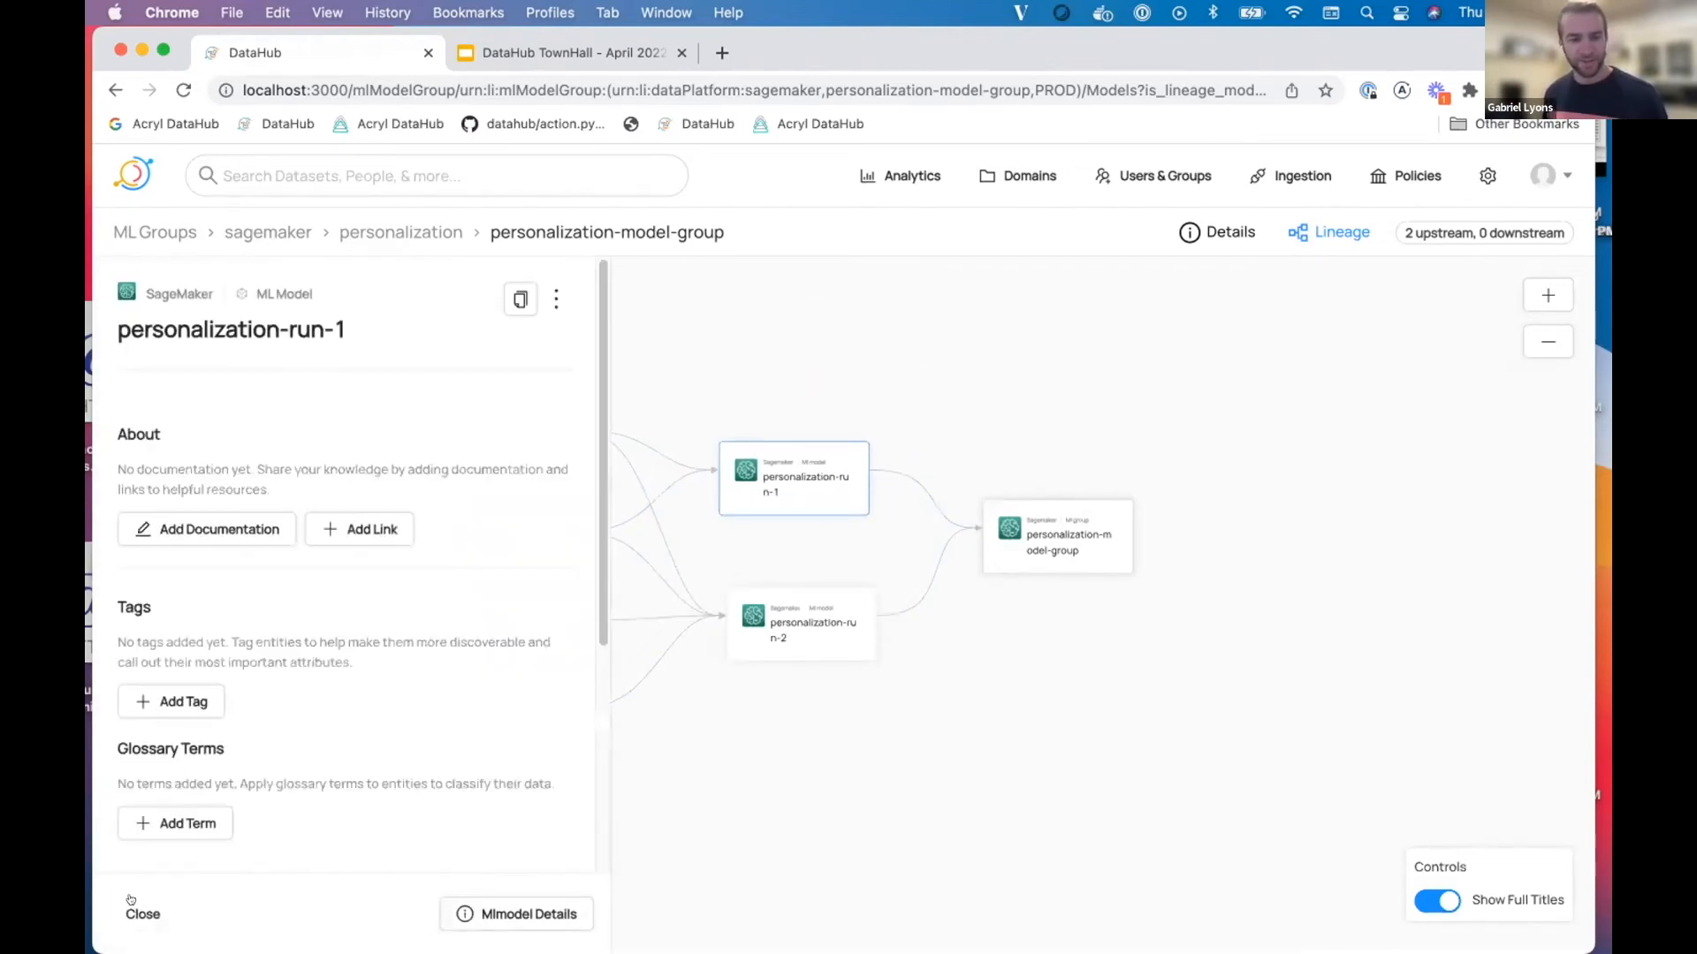
{"action": "left_click", "coordinate": [141, 914]}
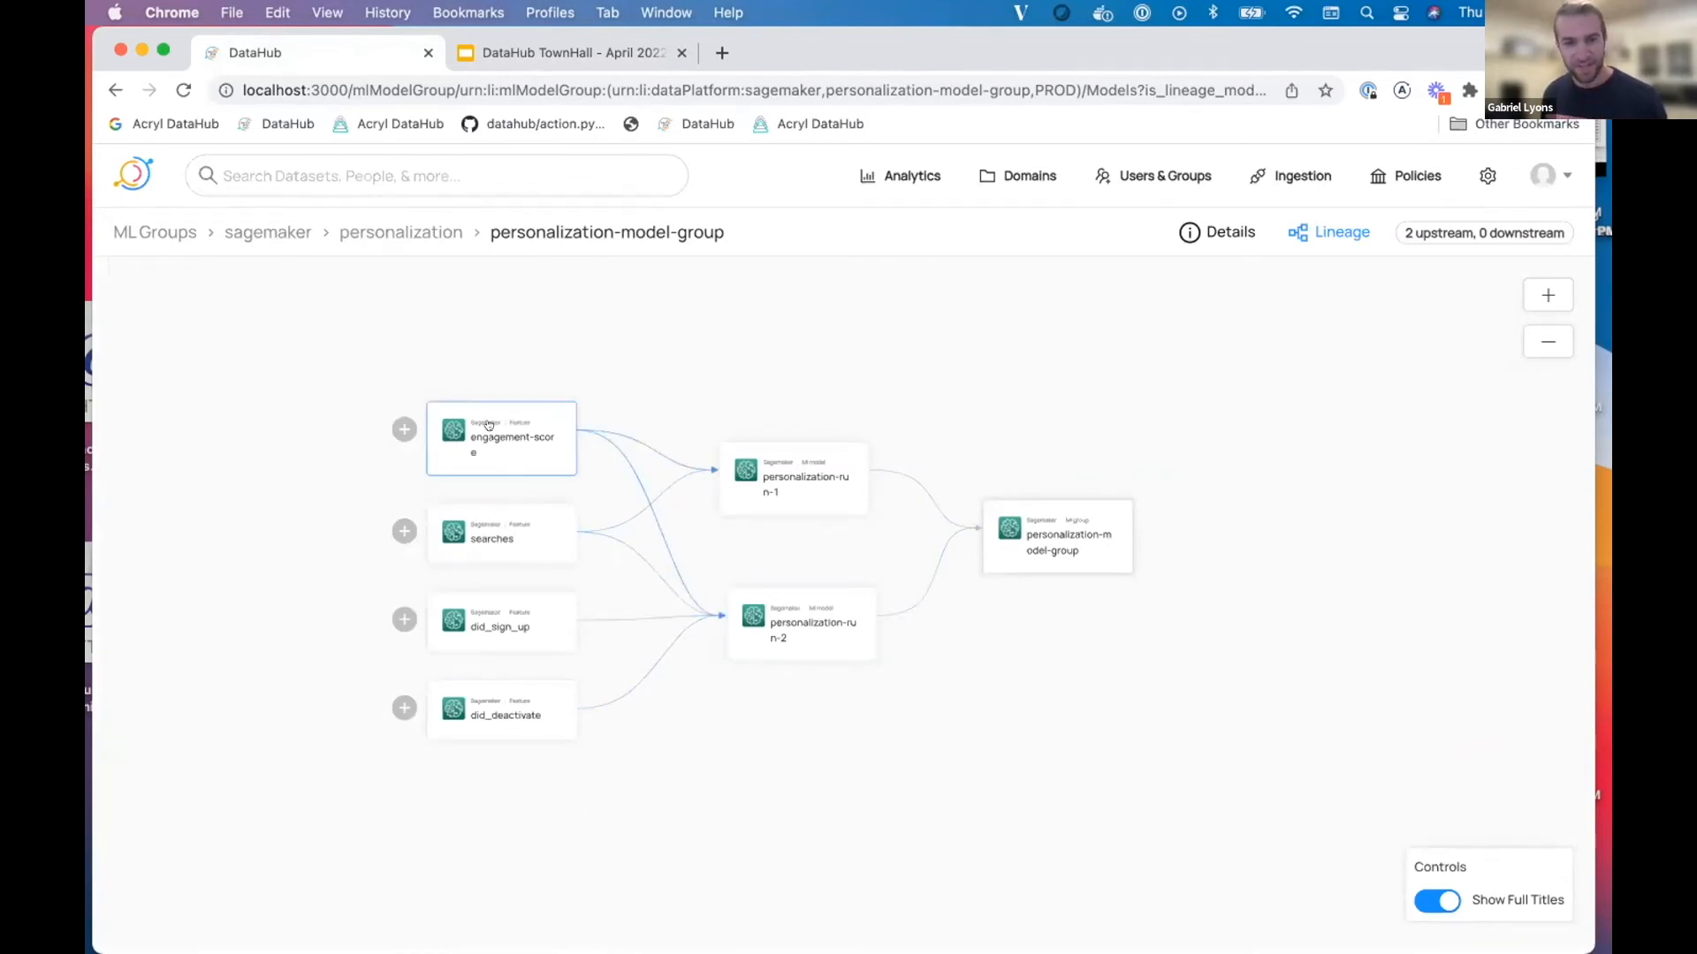
{"action": "mouse_move", "coordinate": [488, 638]}
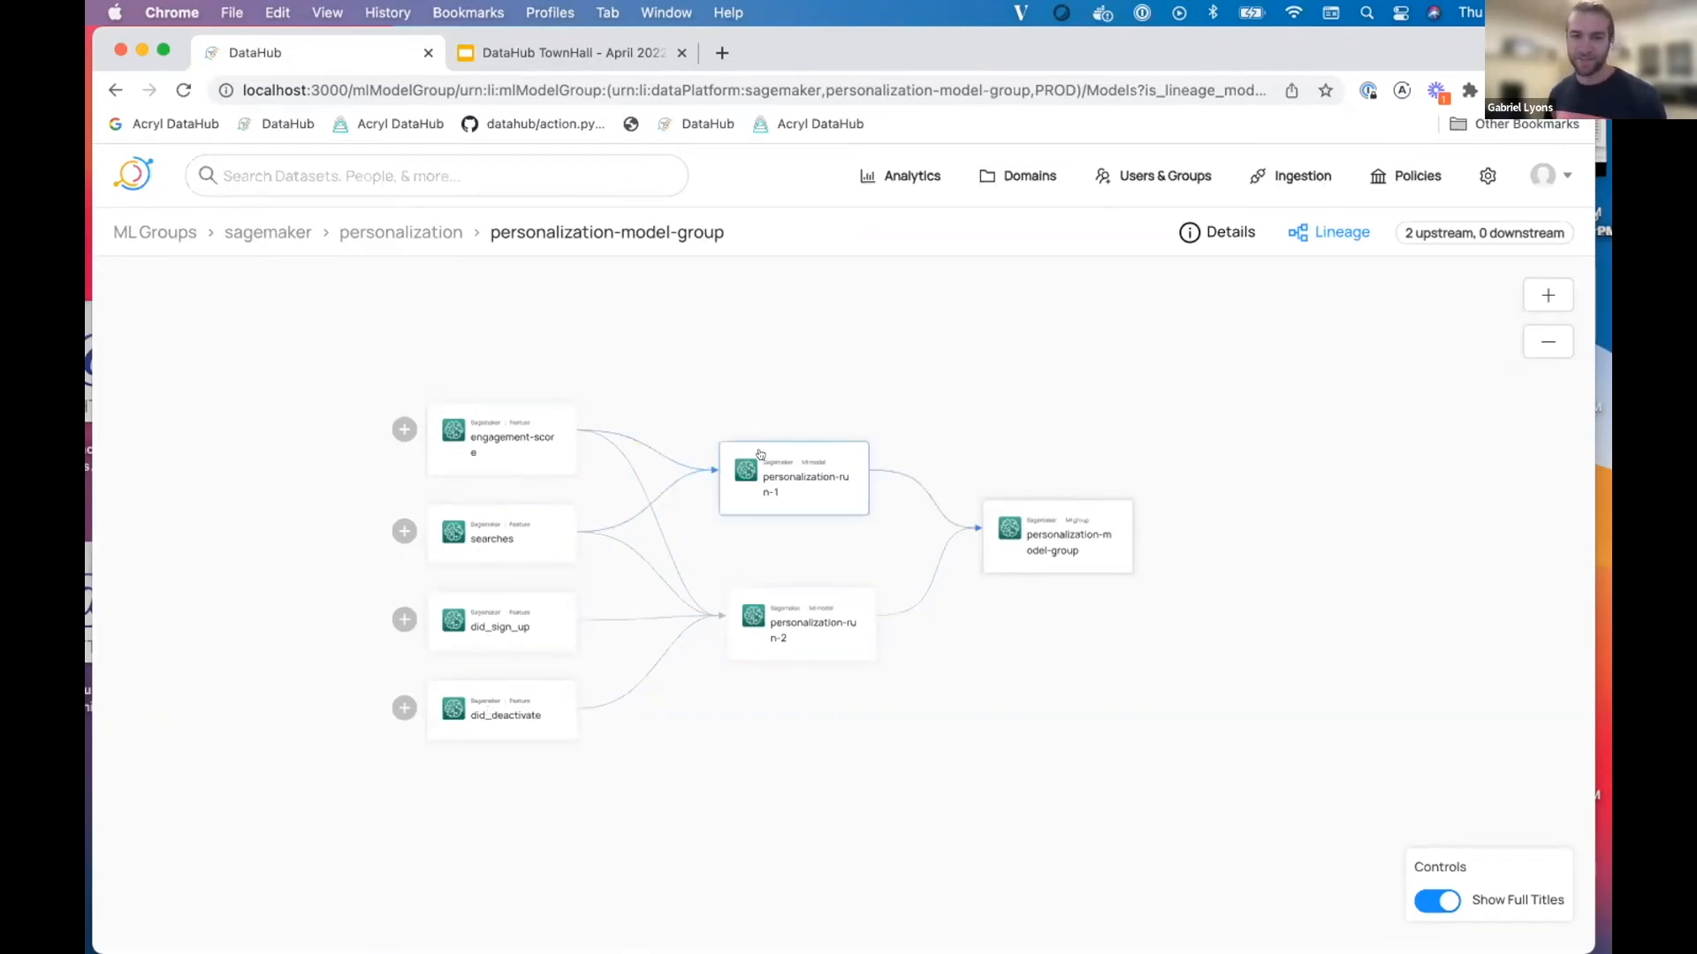
{"action": "left_click", "coordinate": [794, 478]}
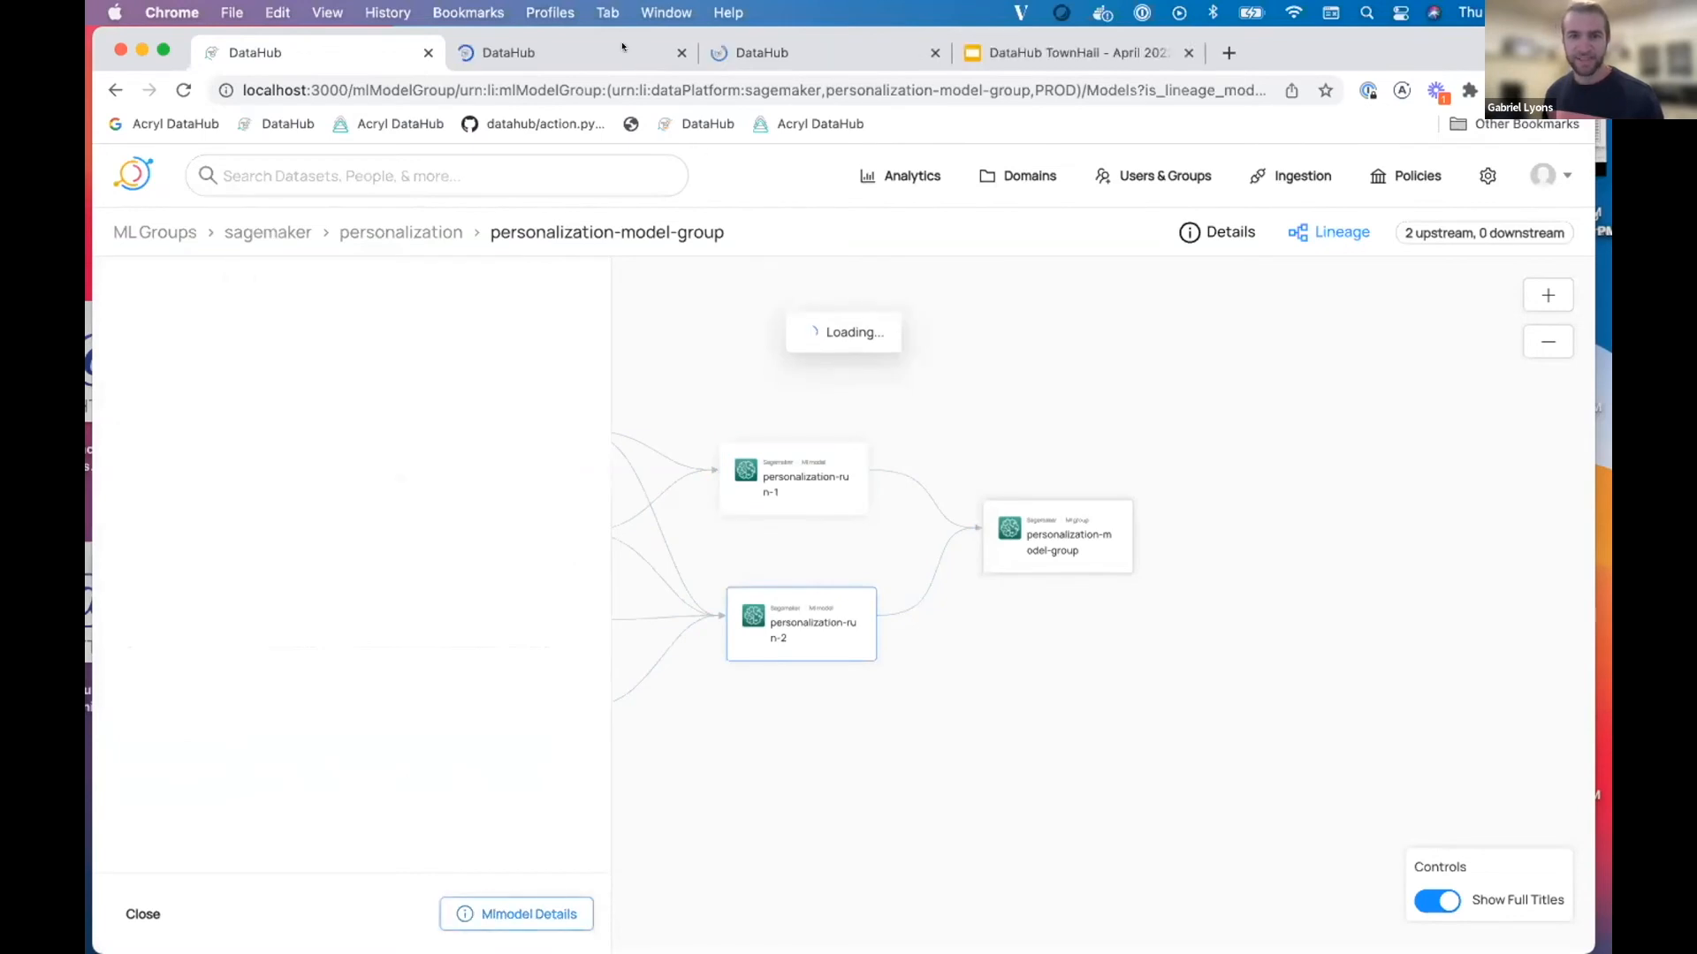
{"action": "left_click", "coordinate": [801, 624]}
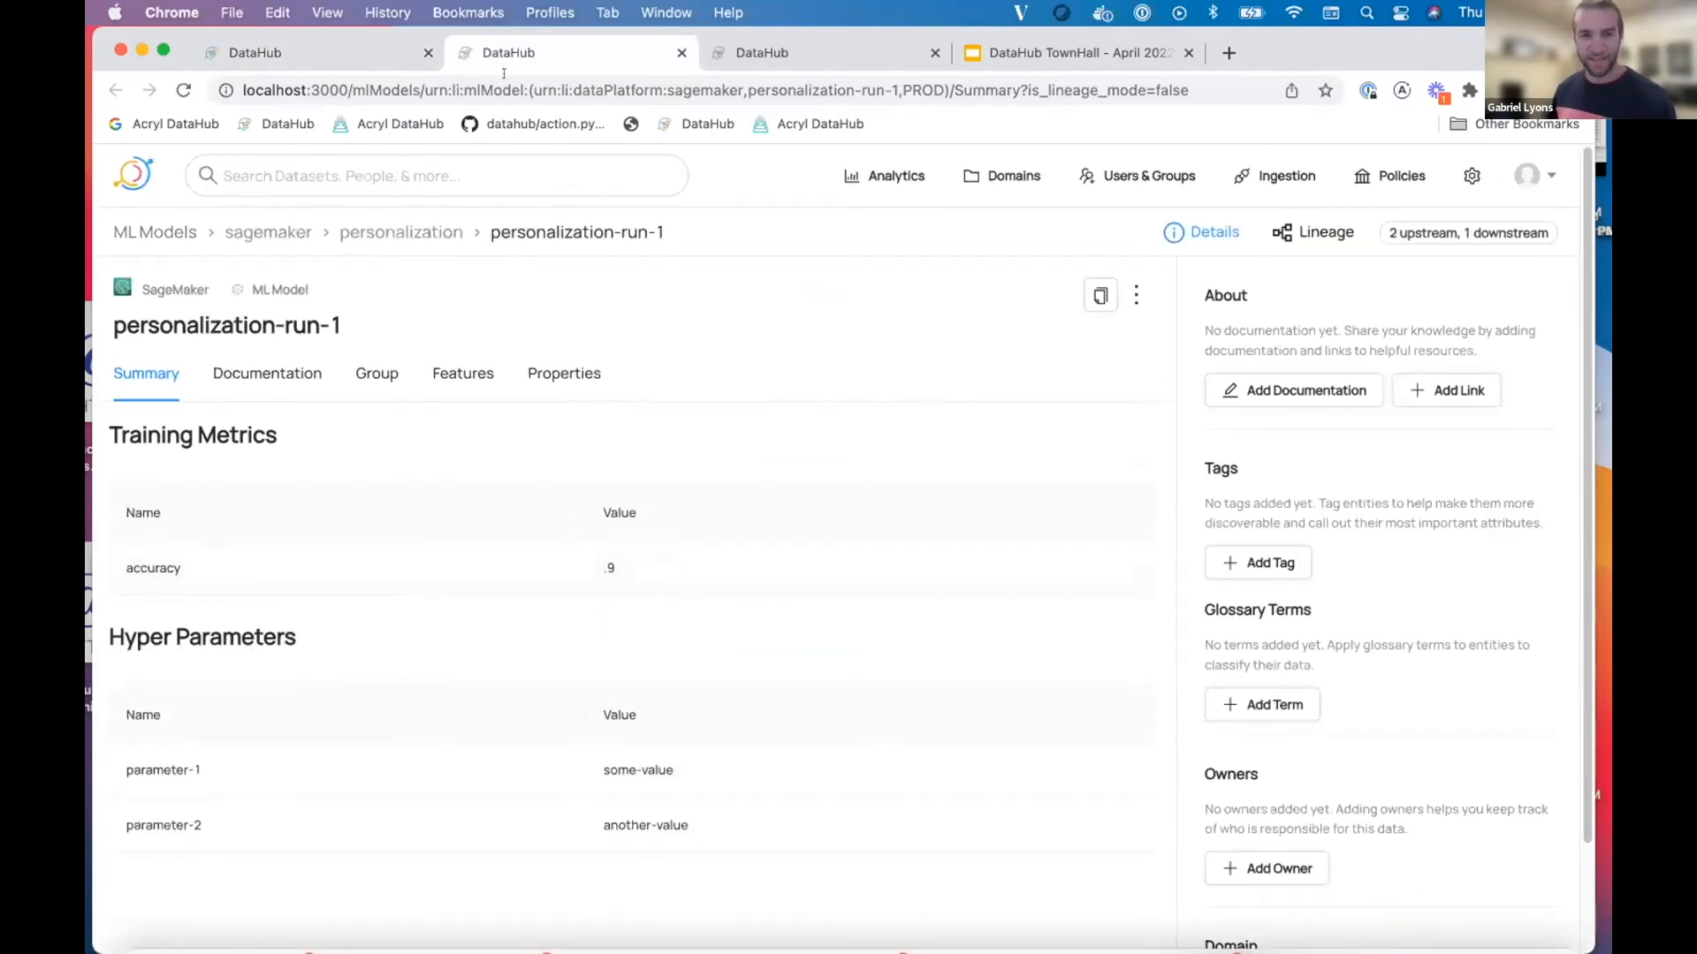
{"action": "left_click", "coordinate": [761, 51]}
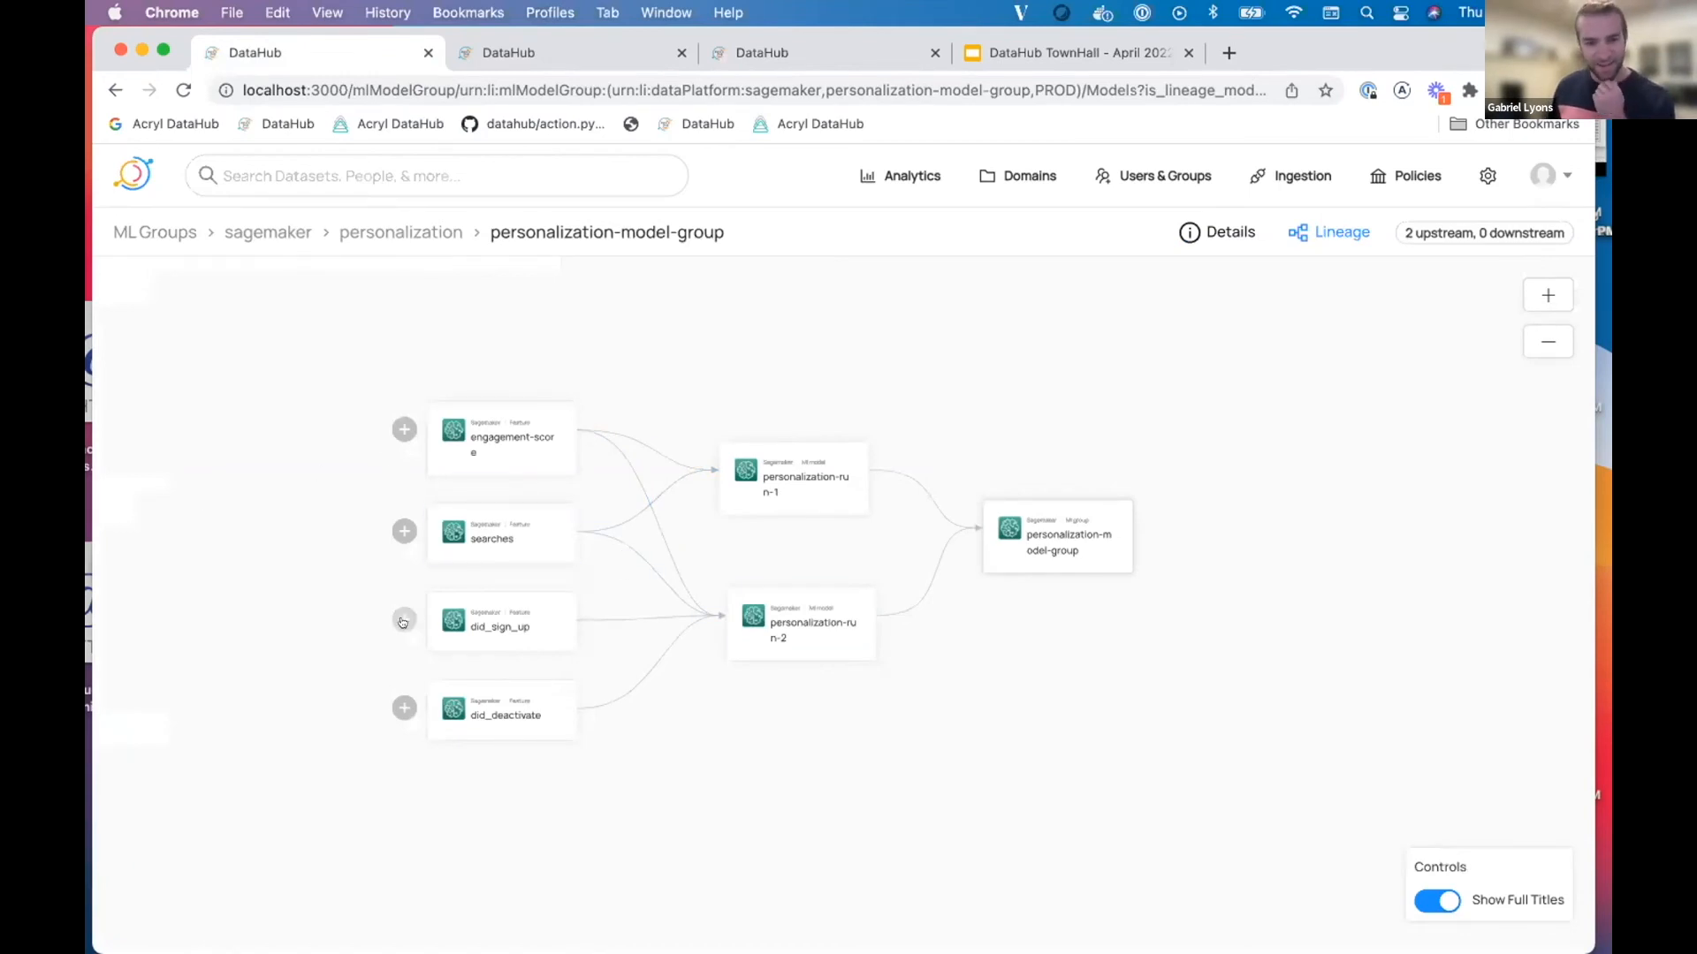
Step: Go from the did_sign_up lineage node to its full feature details page
{"action": "left_click", "coordinate": [402, 620]}
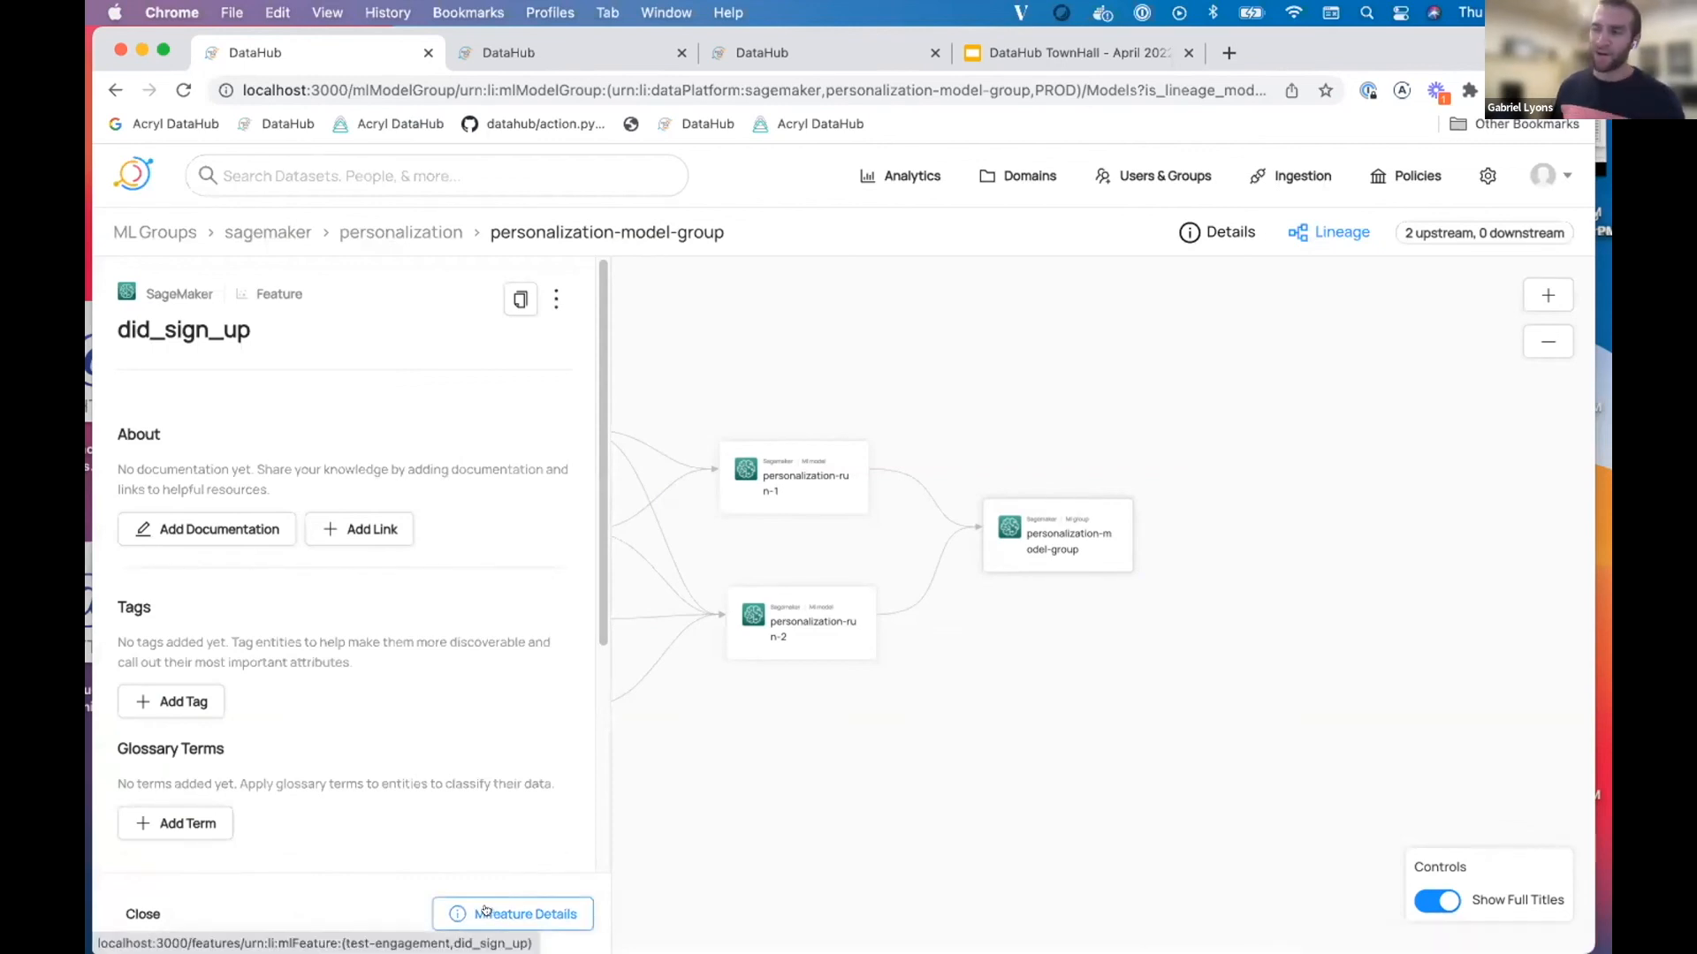
{"action": "left_click", "coordinate": [513, 914]}
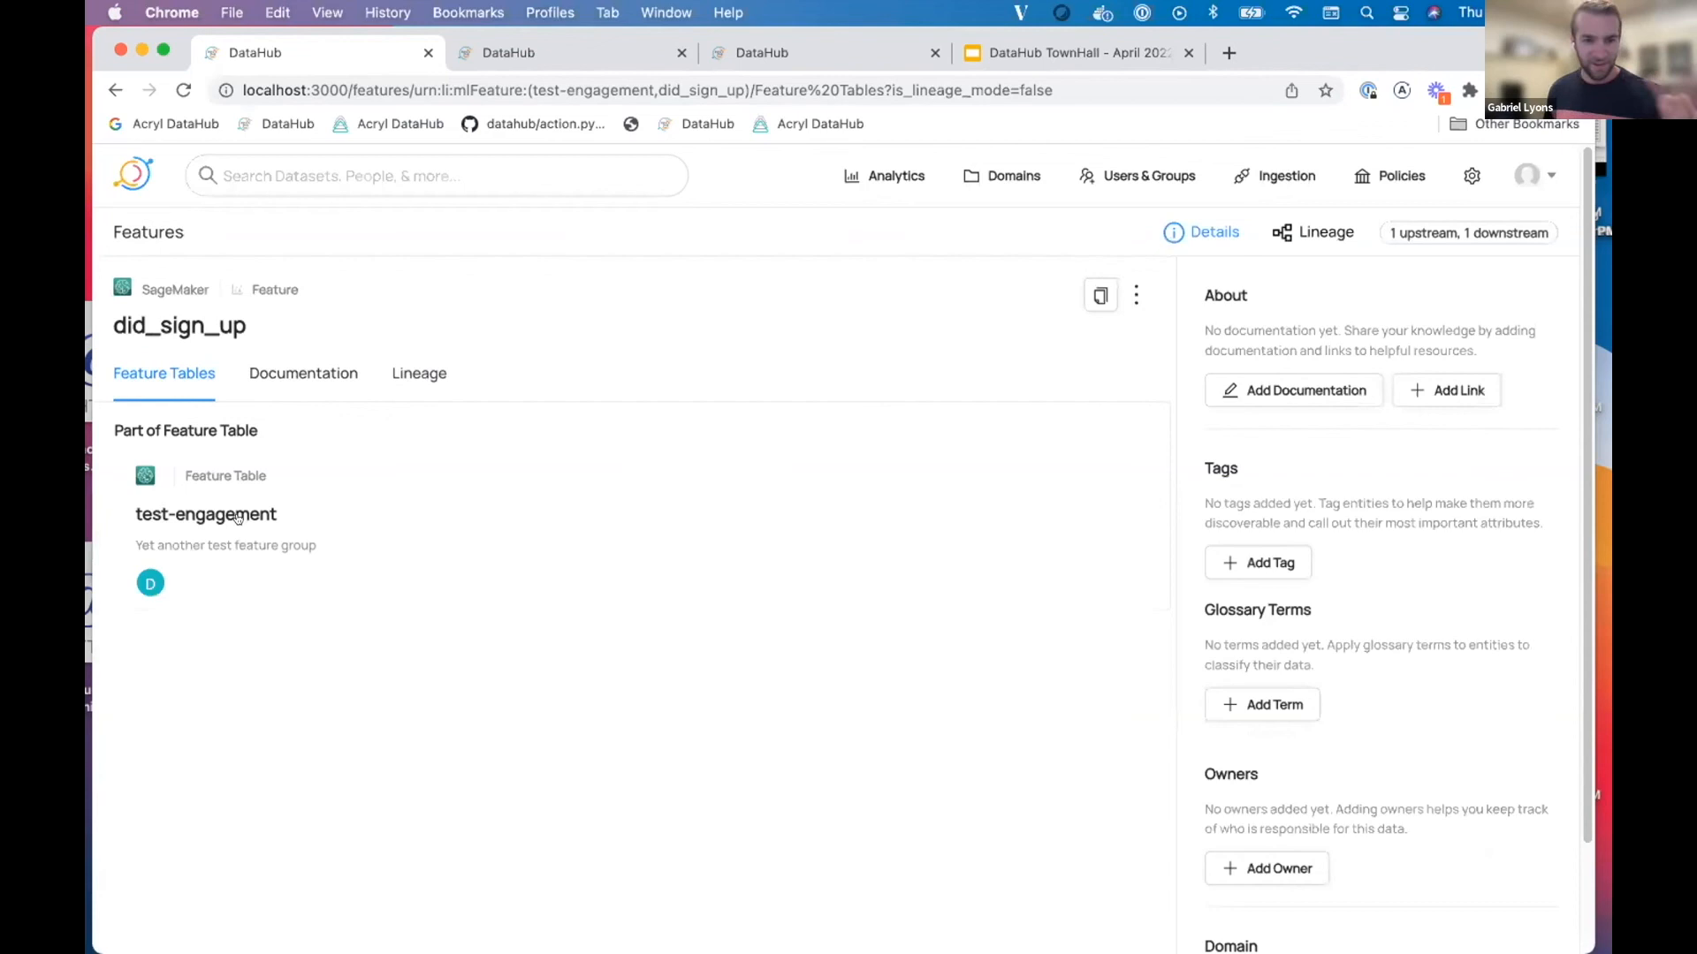
Step: In the test-engagement feature table, create and apply a new 'broken' tag to did_sign_up
{"action": "left_click", "coordinate": [205, 514]}
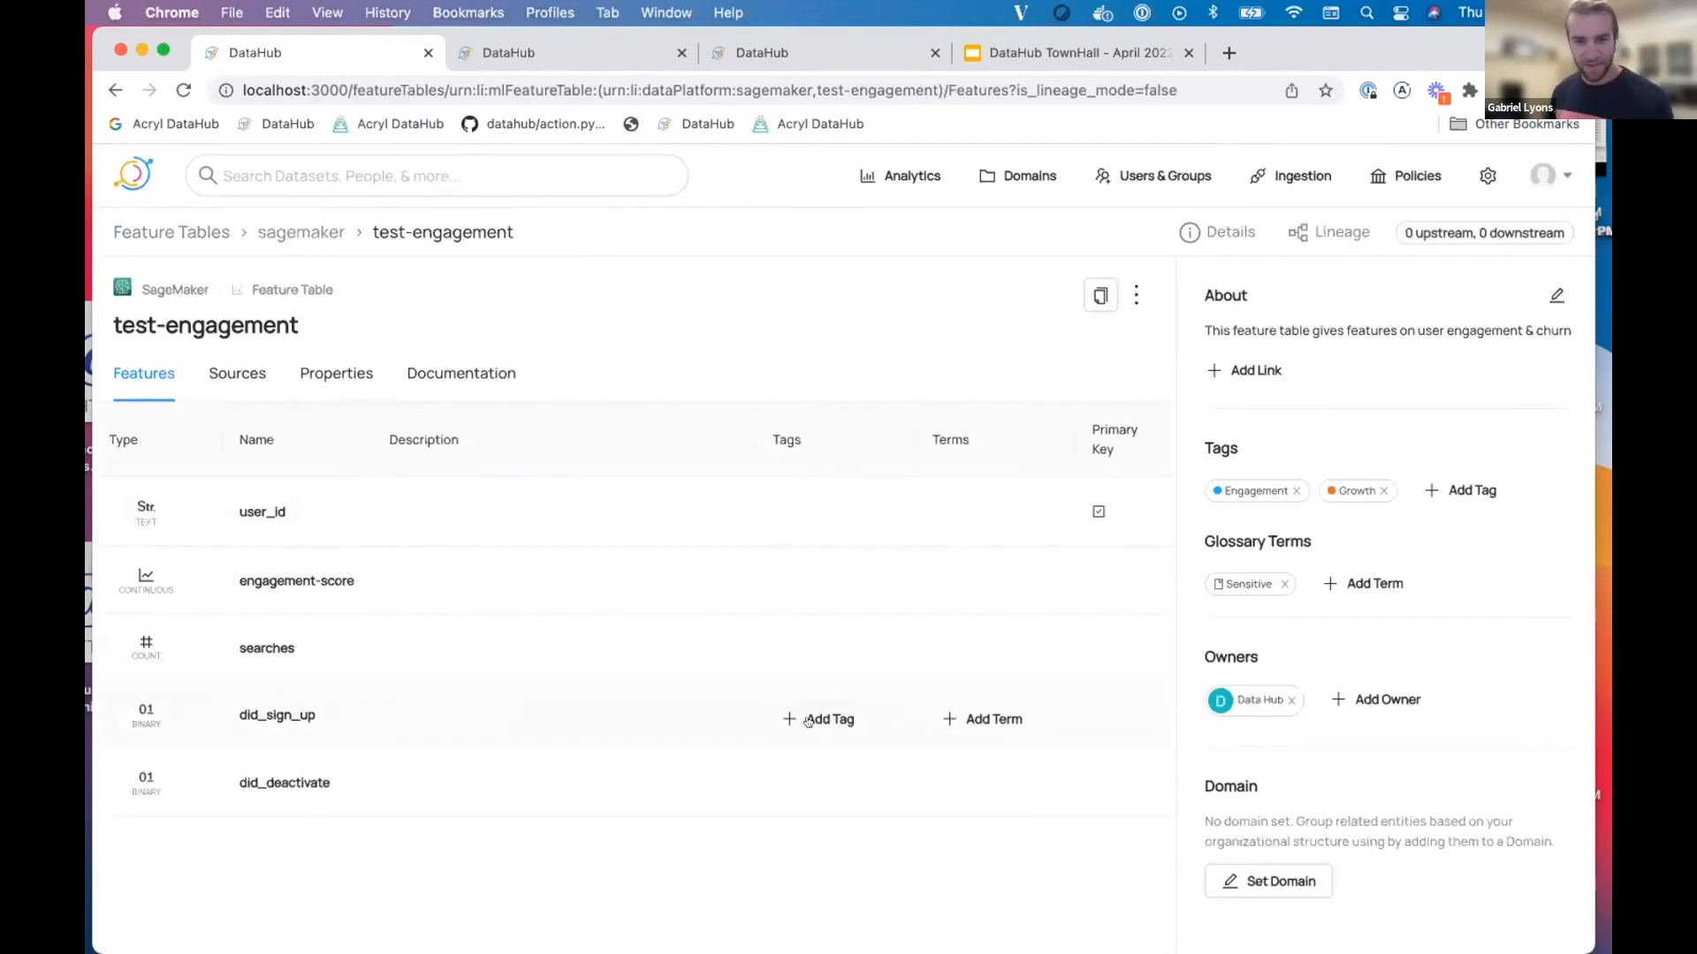
{"action": "type", "text": "broken"}
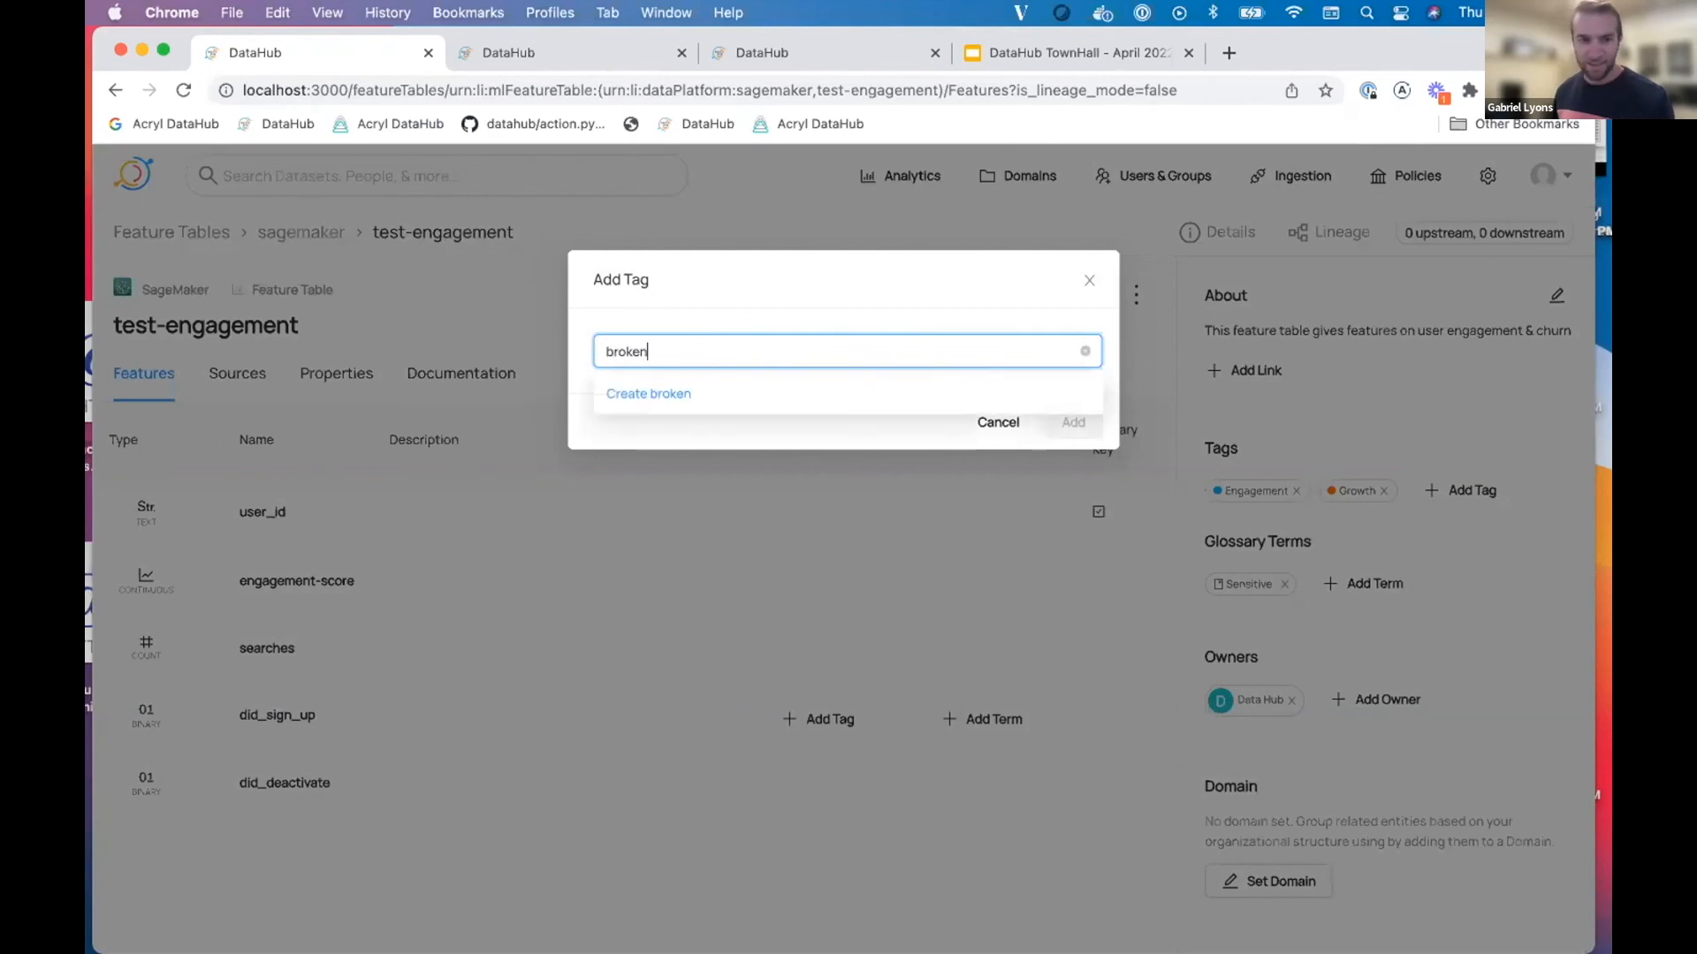
{"action": "left_click", "coordinate": [649, 392]}
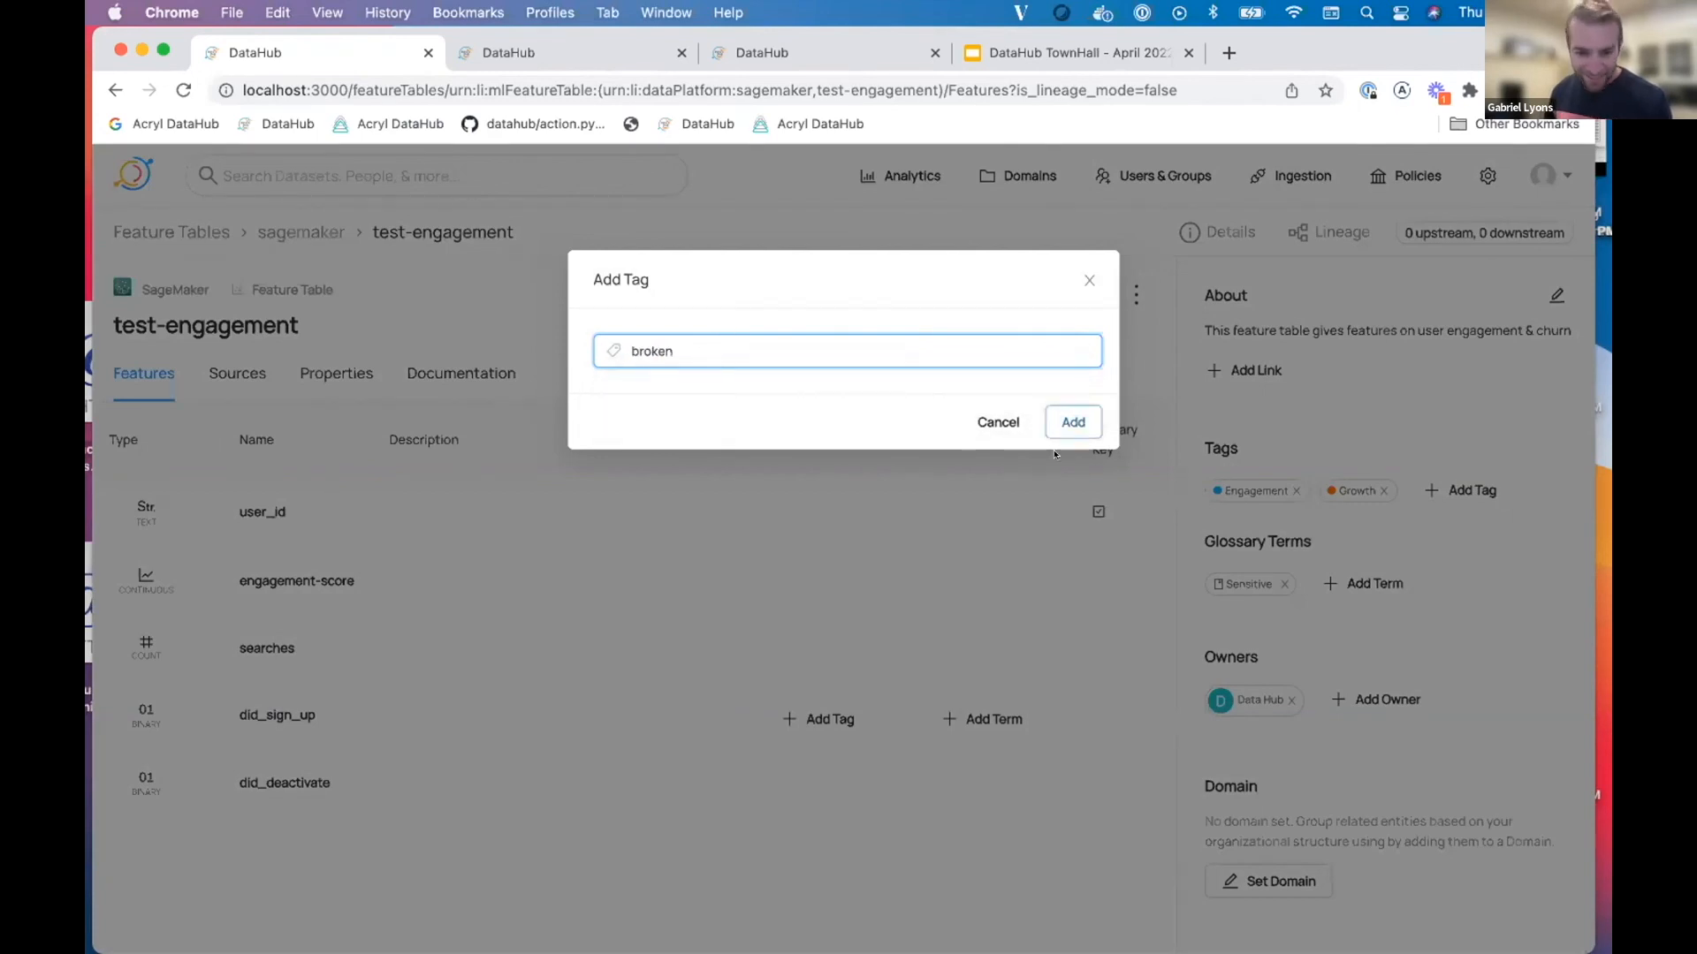
{"action": "left_click", "coordinate": [1071, 422]}
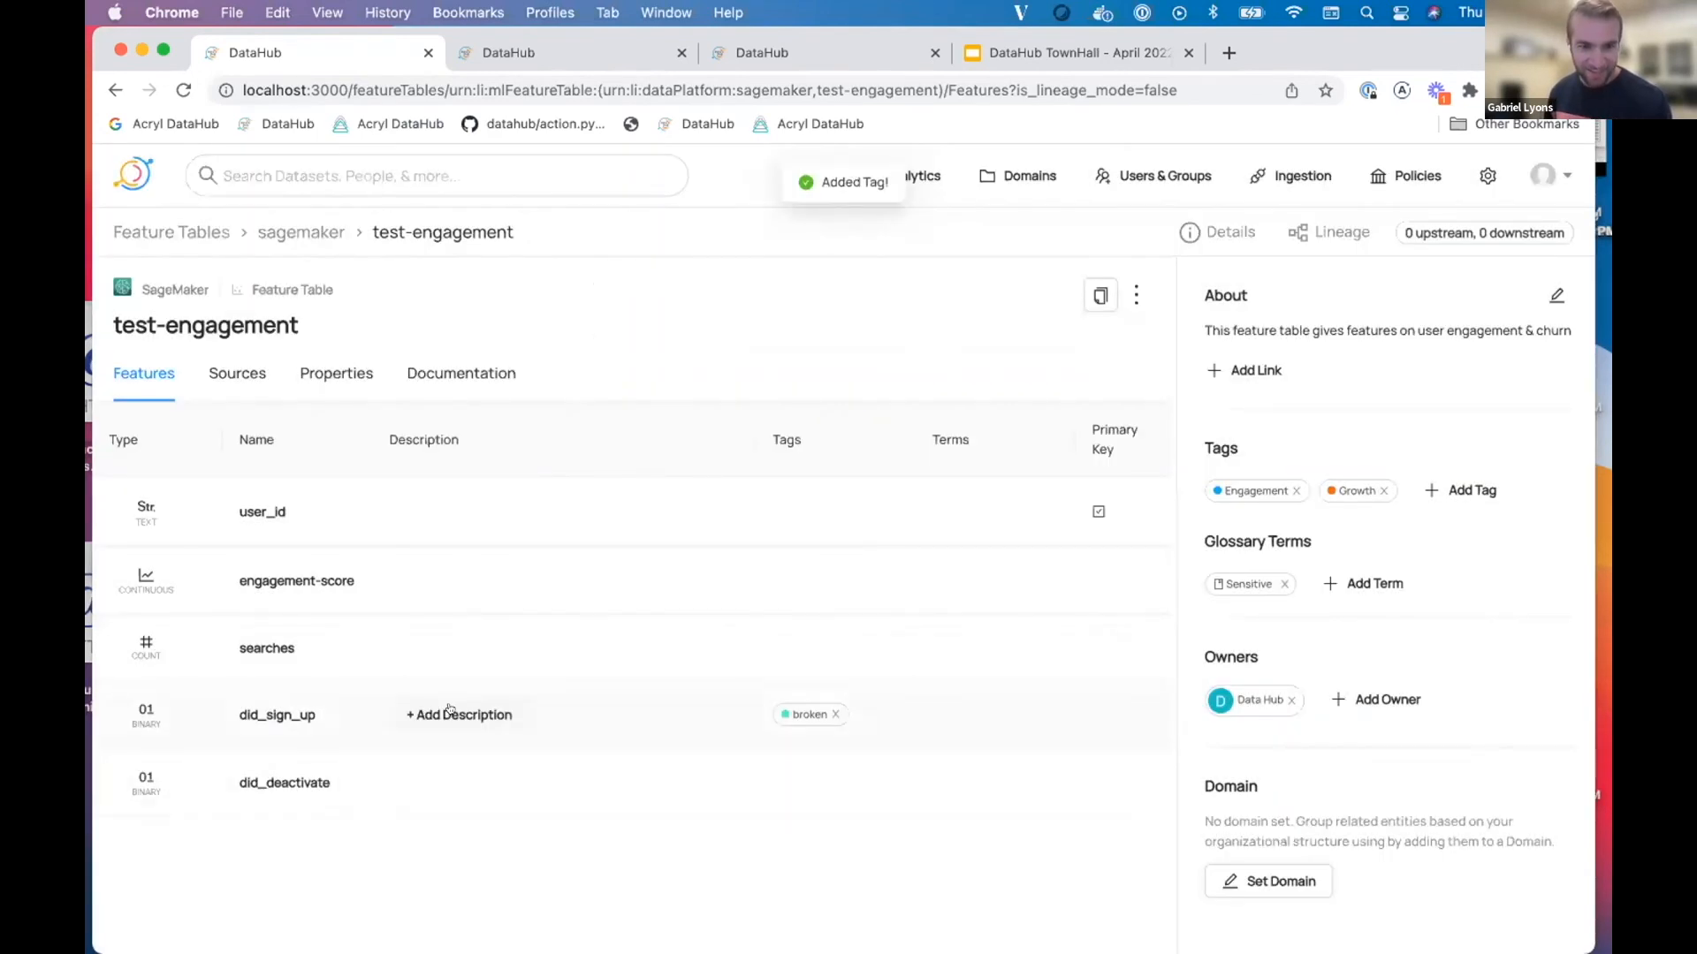
Step: Describe did_sign_up as 'Pulling wrong data- needs to be updated!' and save it
{"action": "type", "text": "Pulling wrong data- n"}
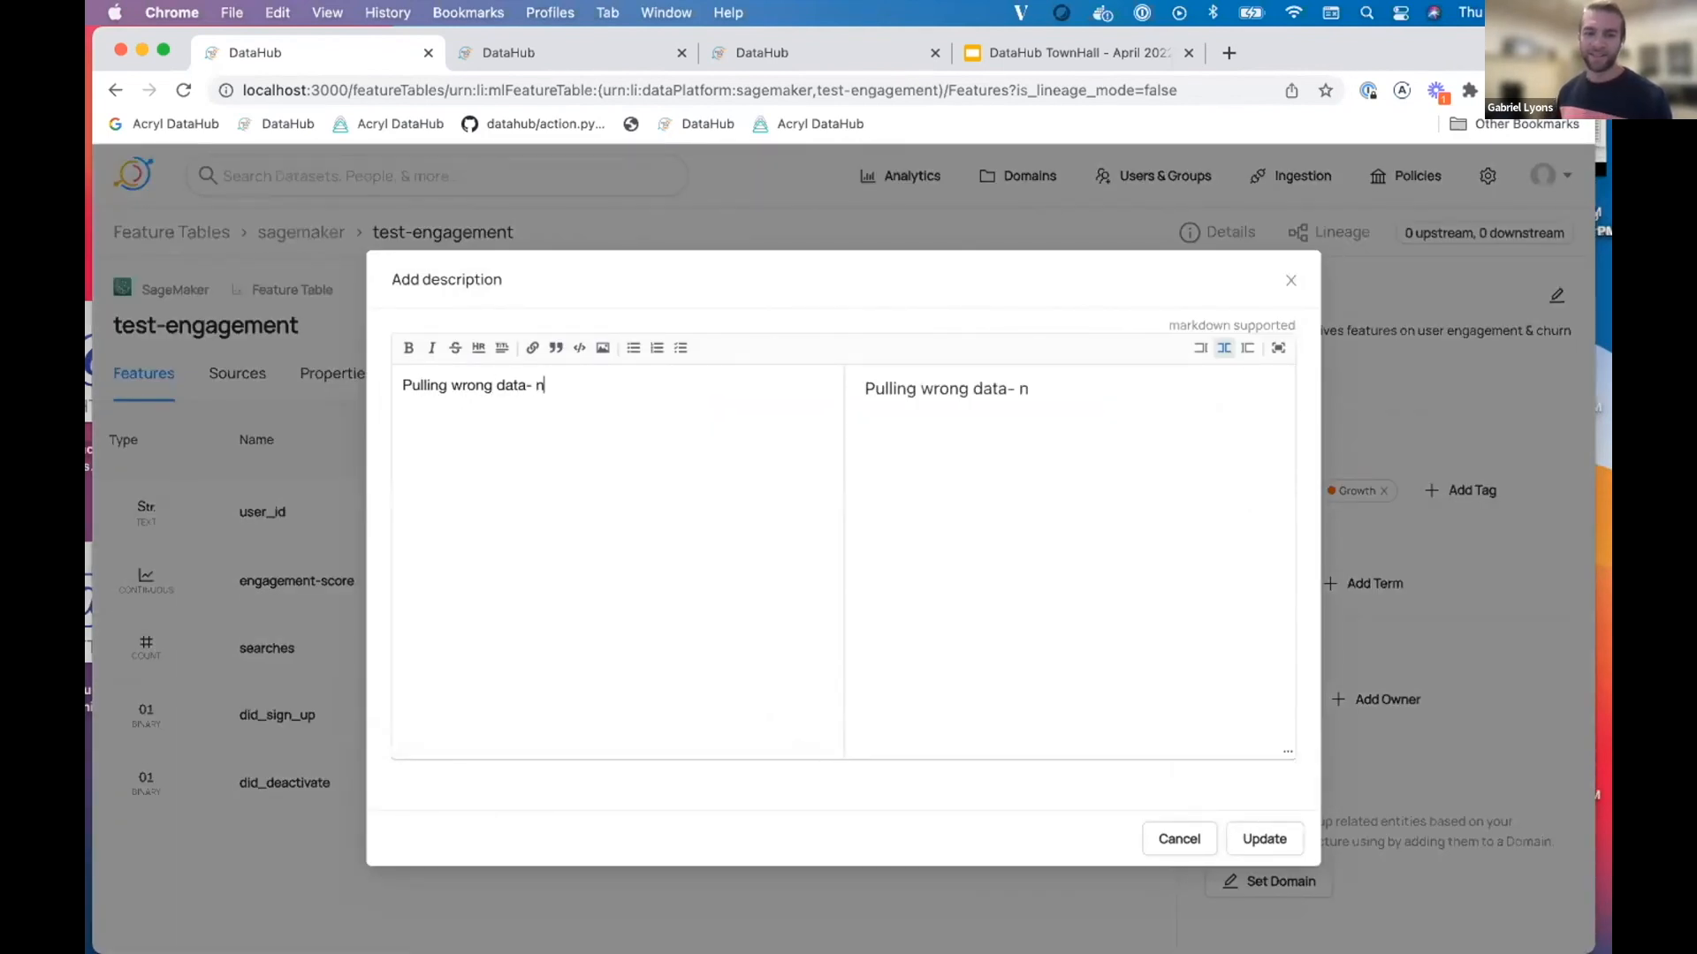
{"action": "type", "text": "eeds to b"}
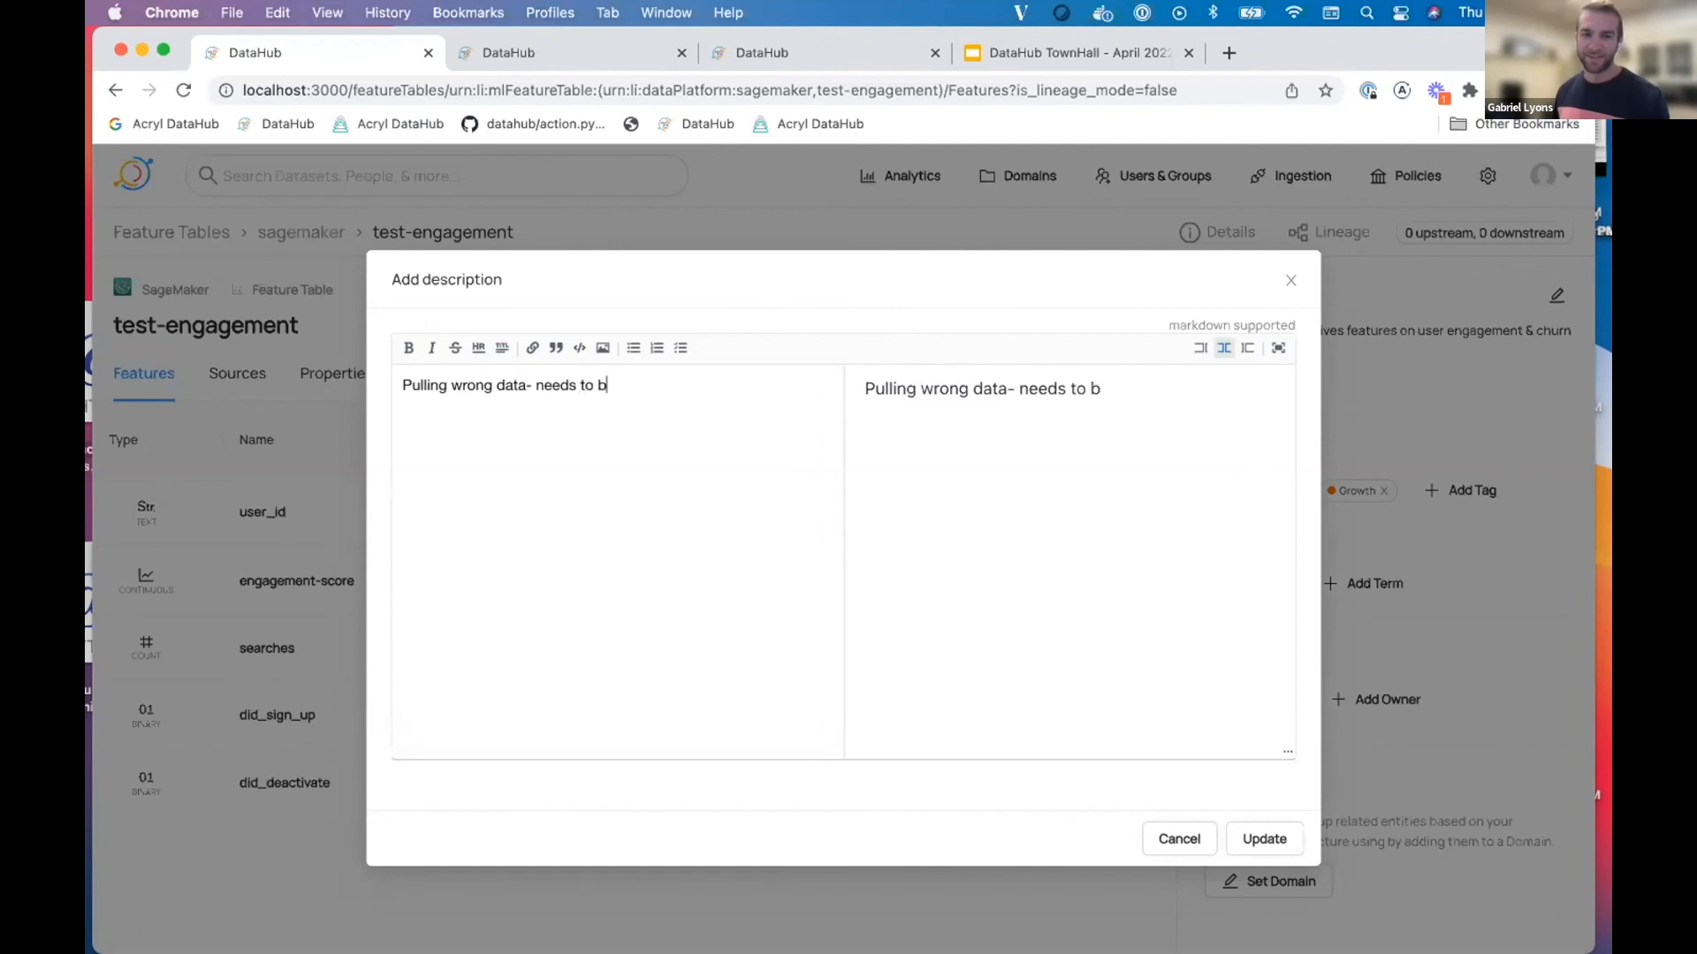
{"action": "type", "text": "e update"}
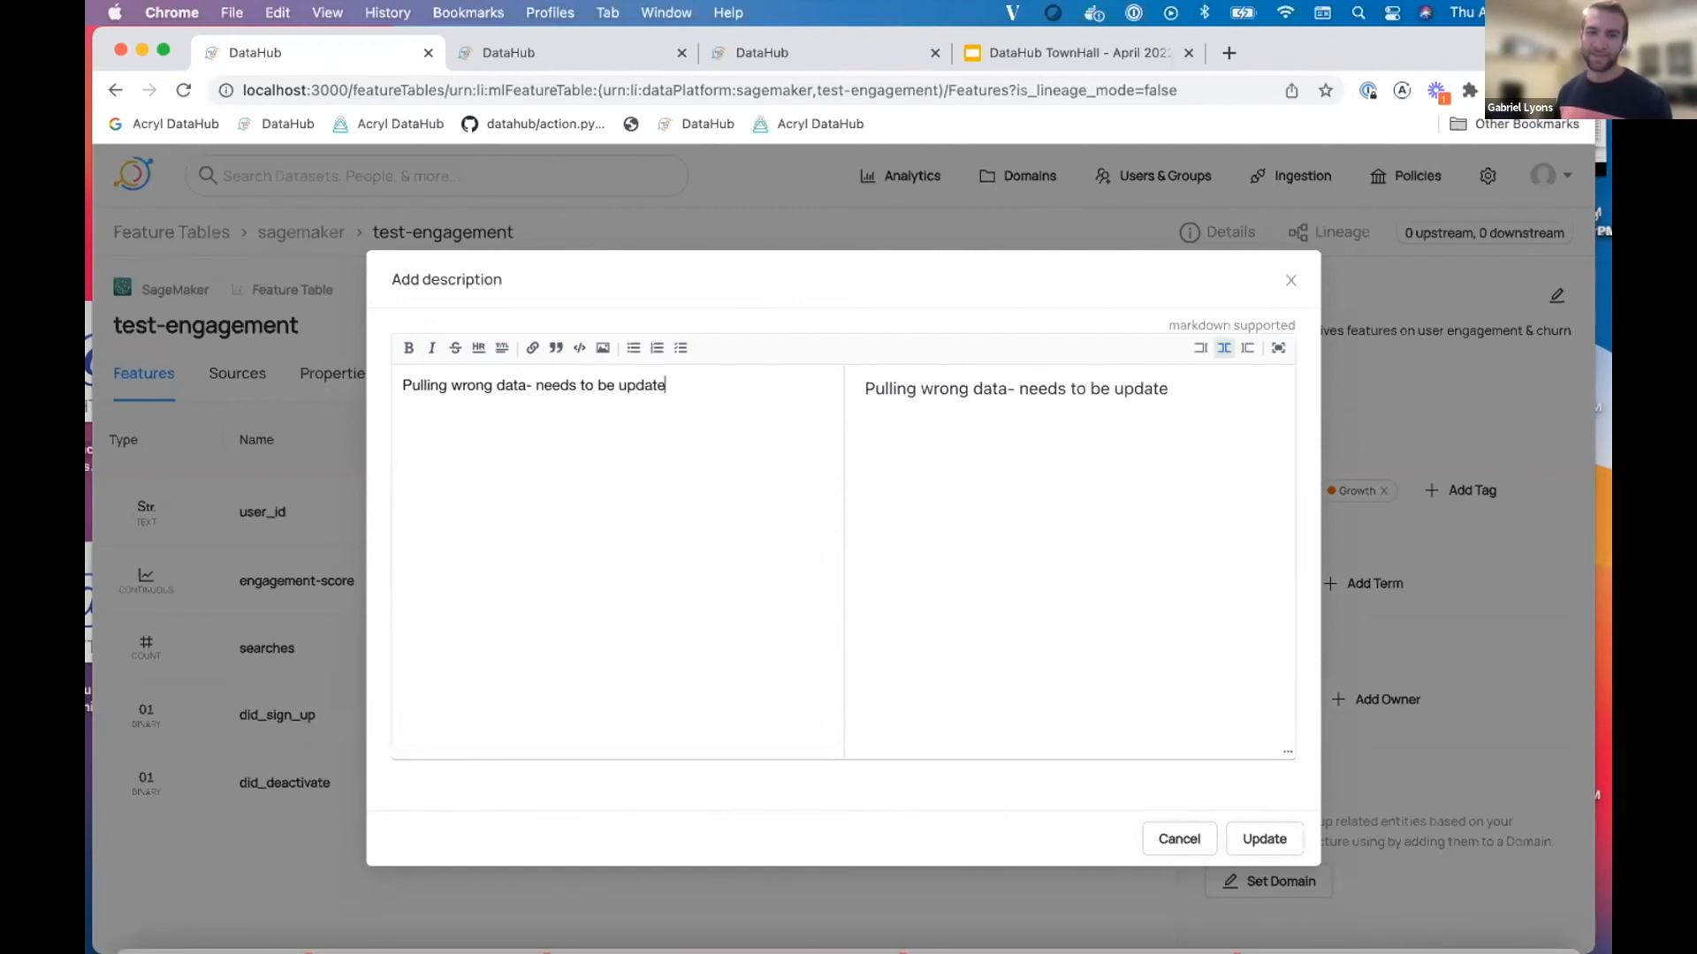
{"action": "left_click", "coordinate": [1262, 838]}
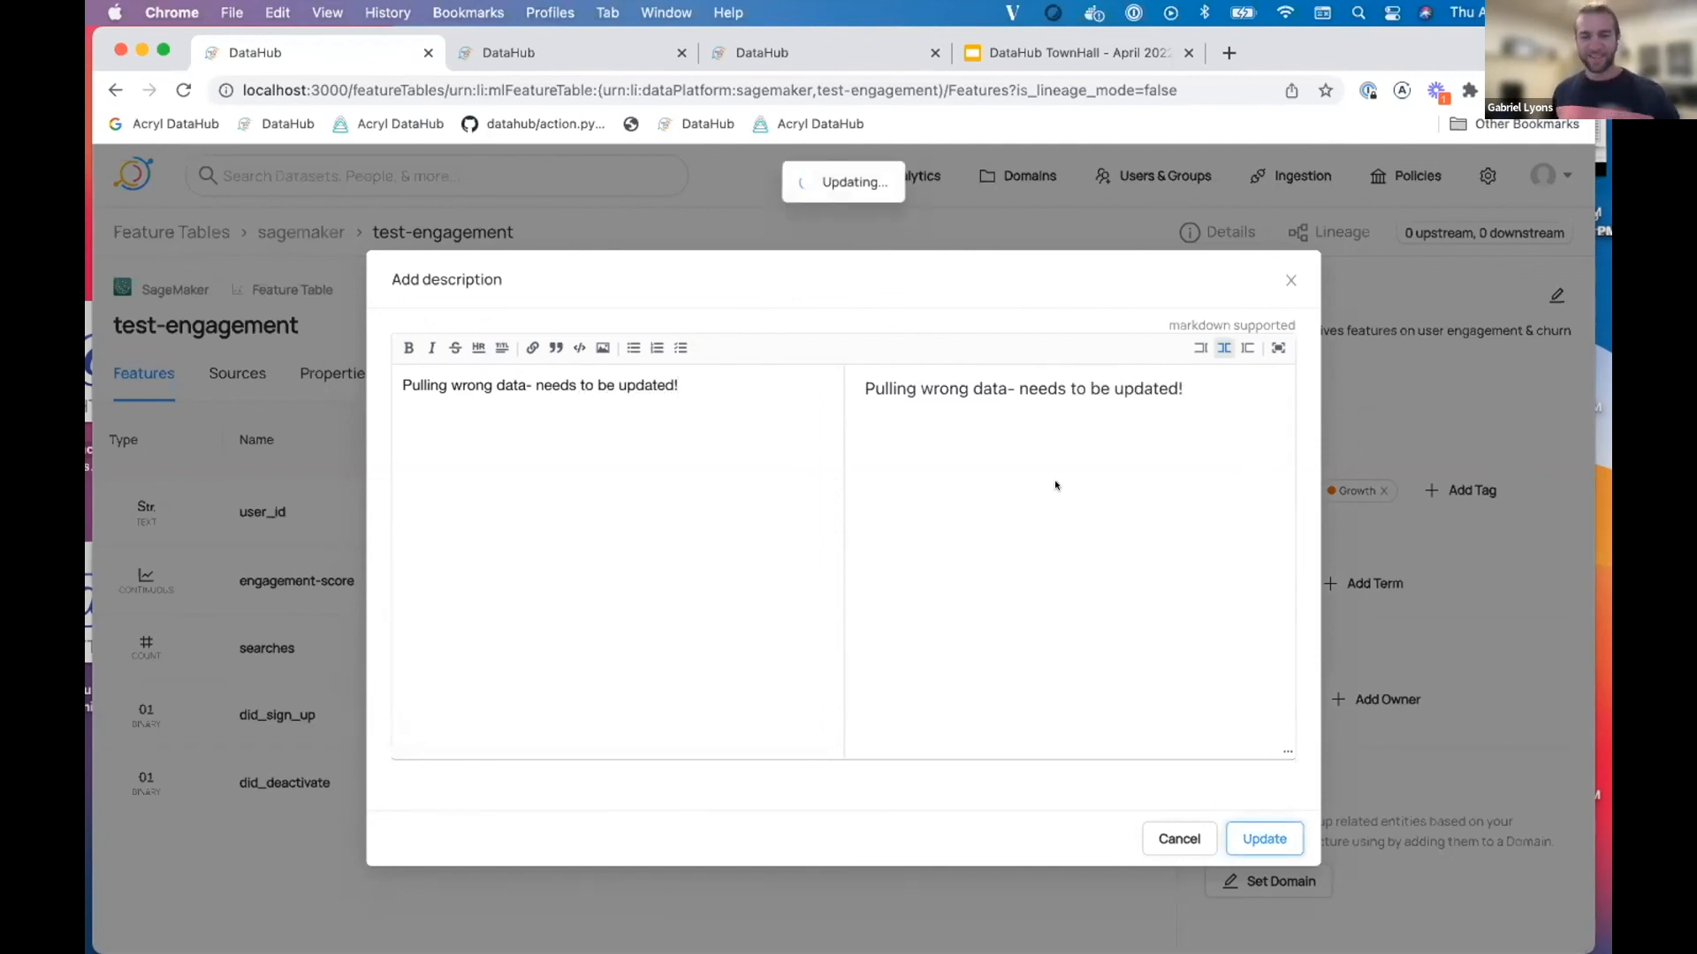
{"action": "left_click", "coordinate": [1262, 838]}
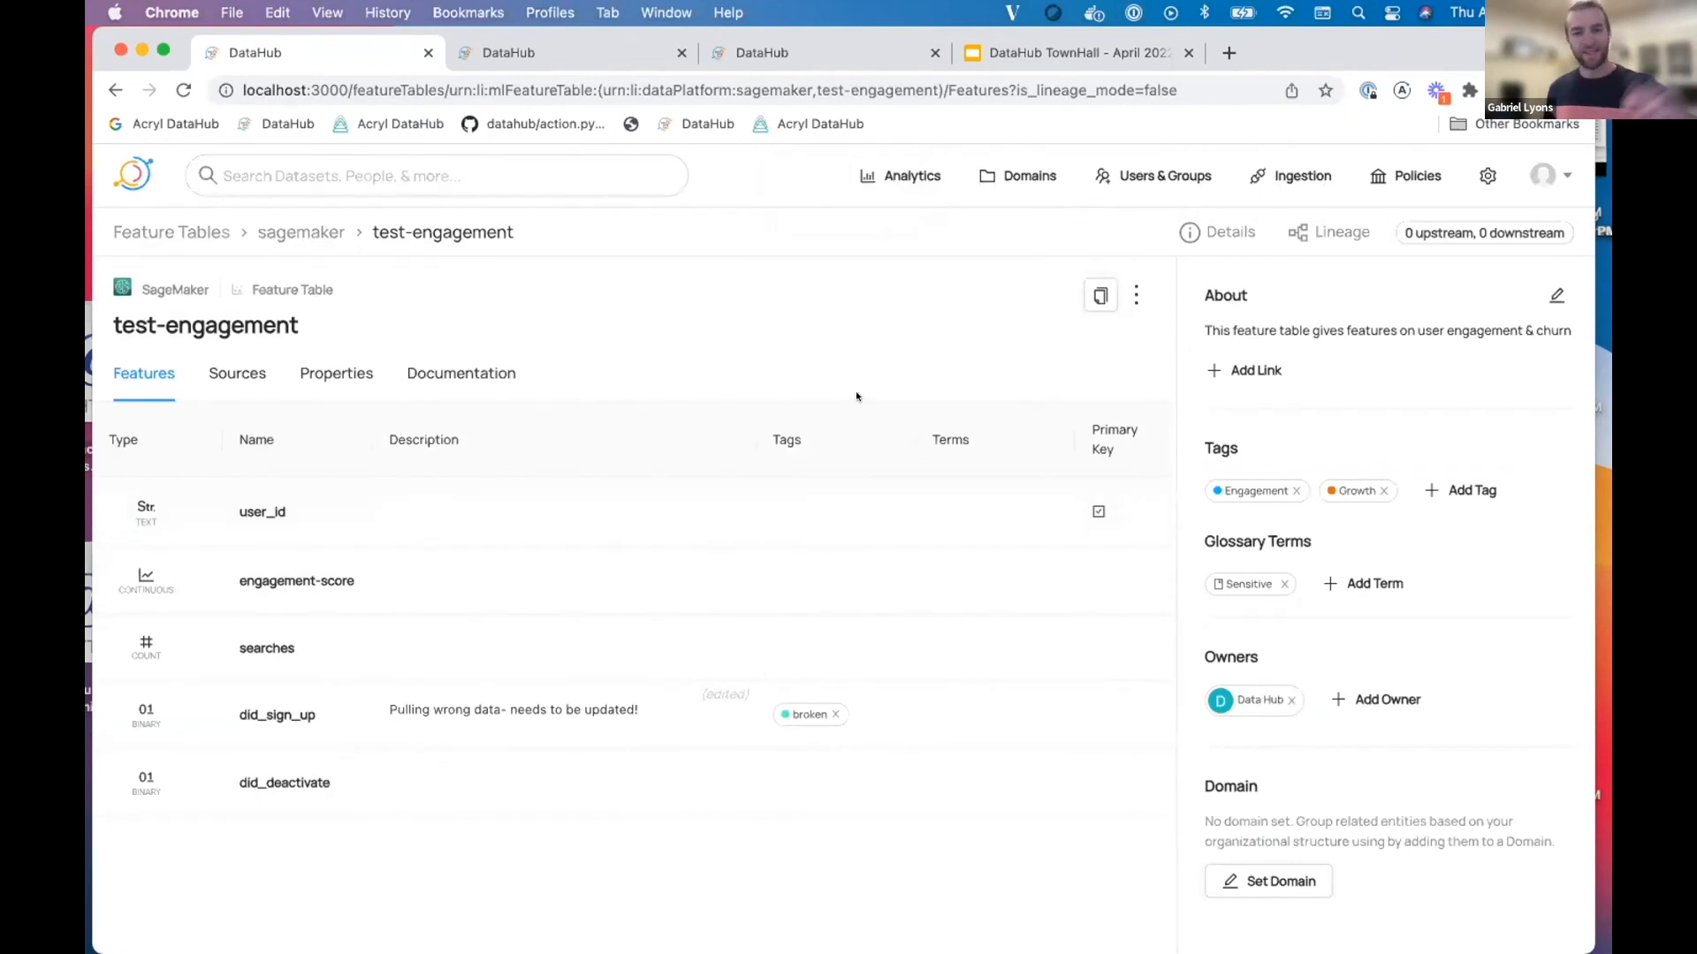
{"action": "mouse_move", "coordinate": [873, 433]}
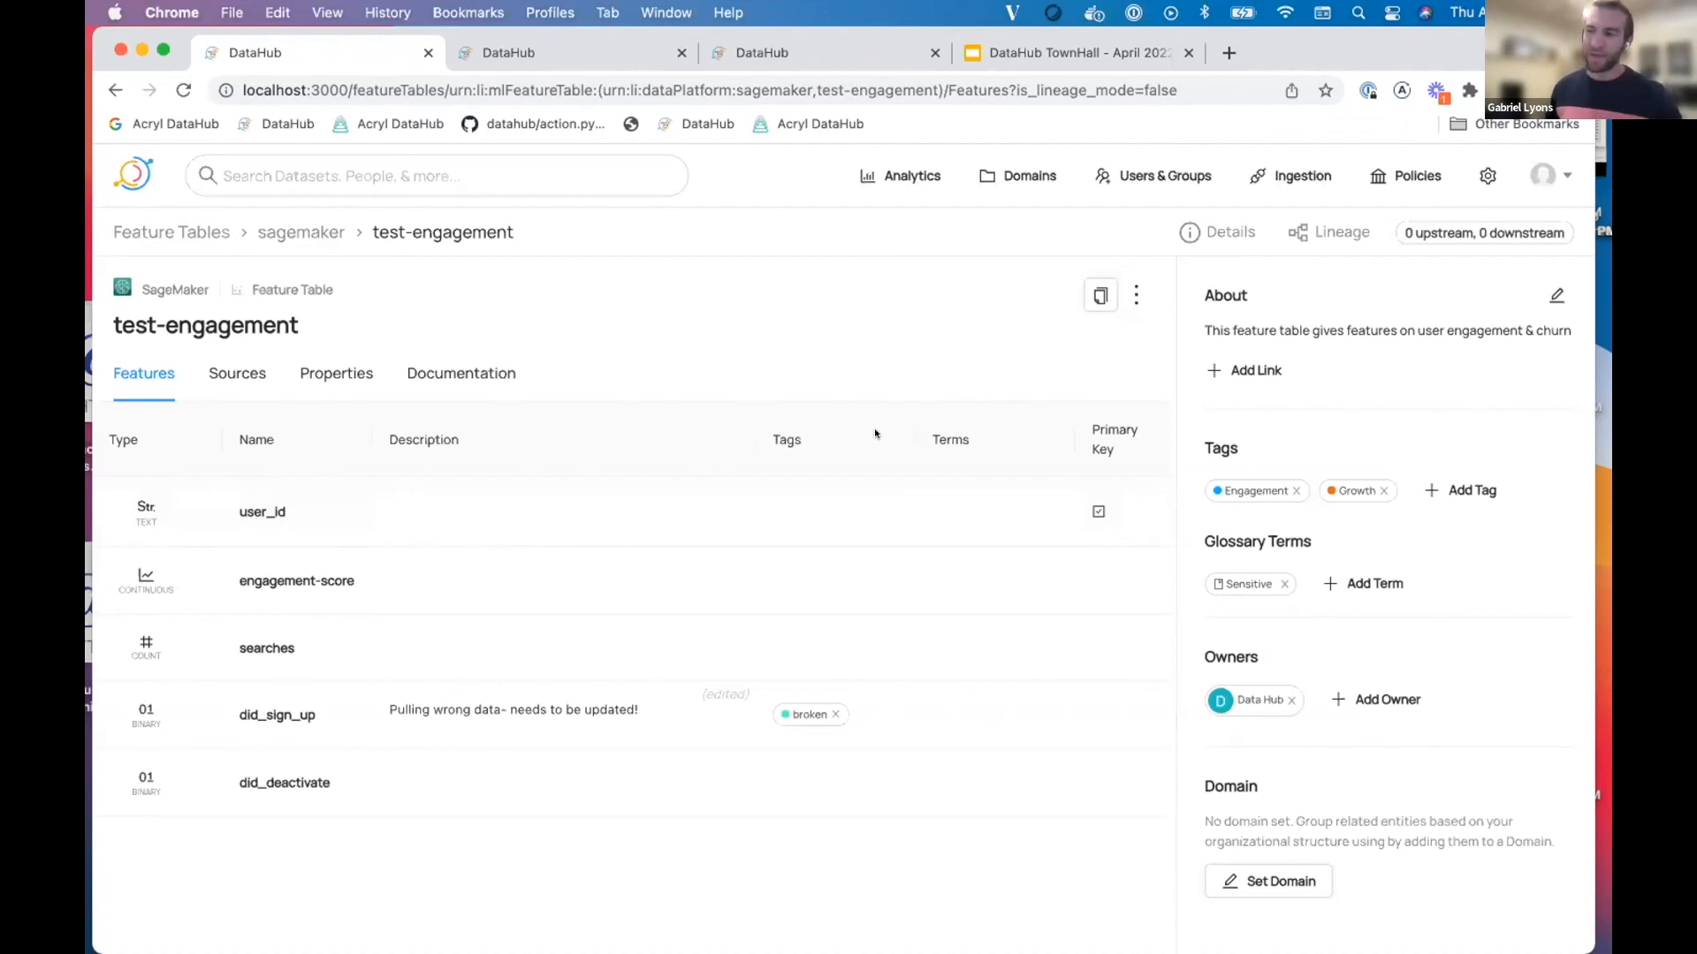
{"action": "mouse_move", "coordinate": [872, 382]}
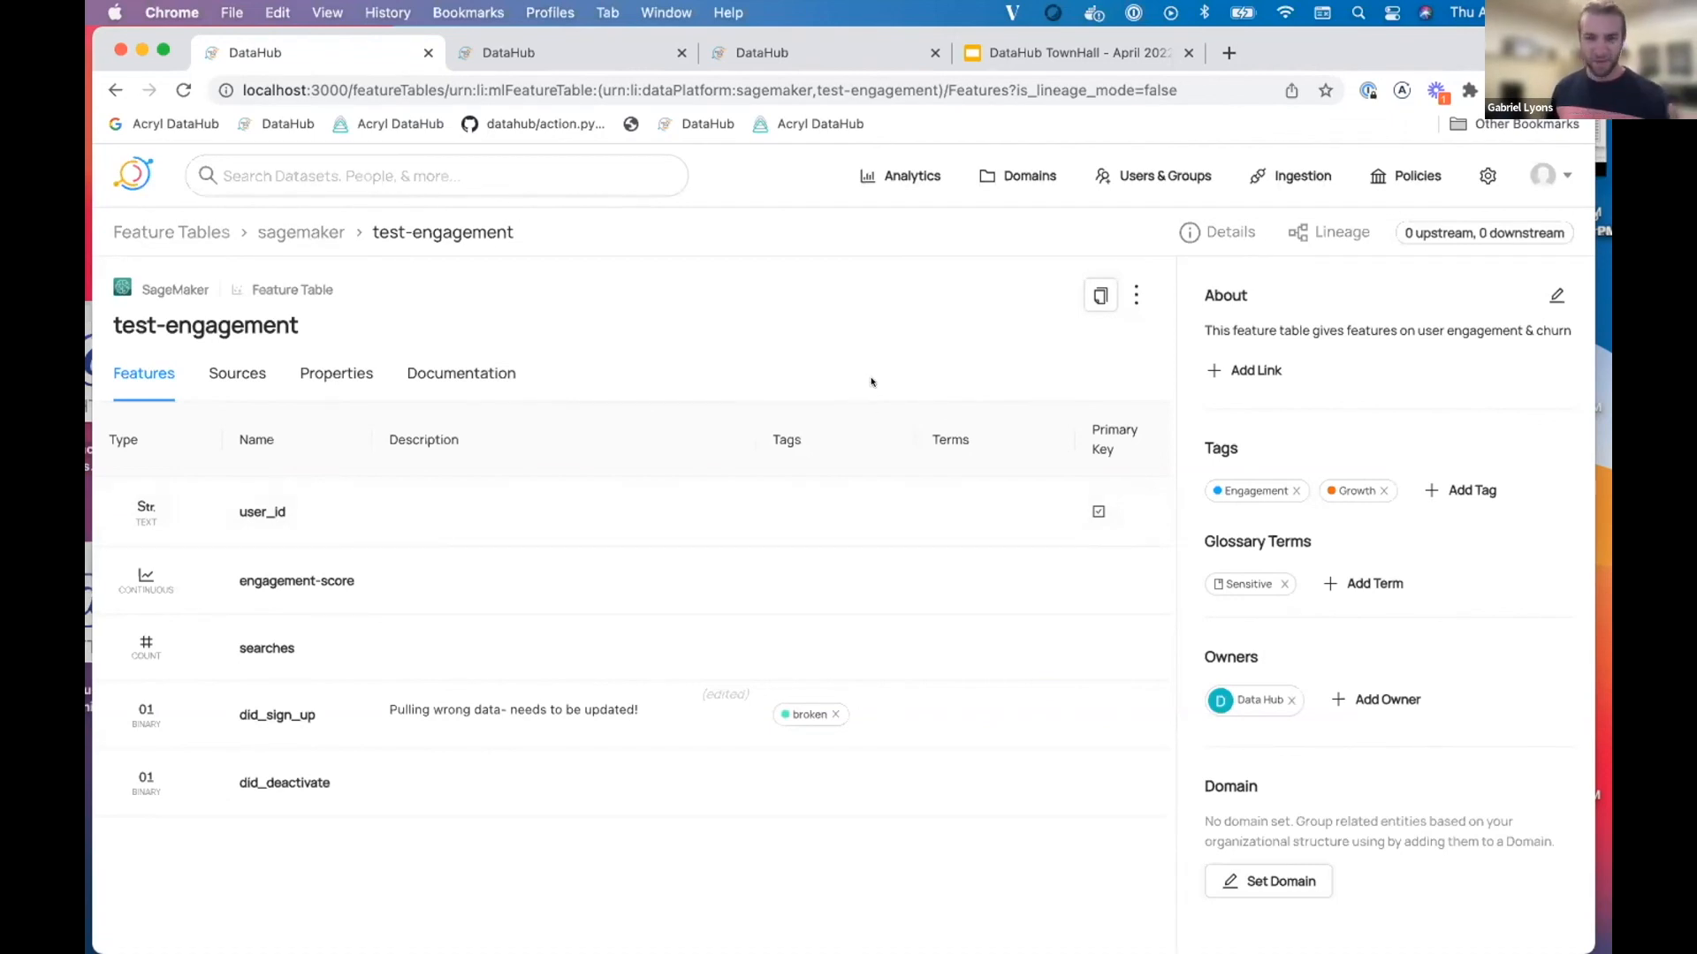